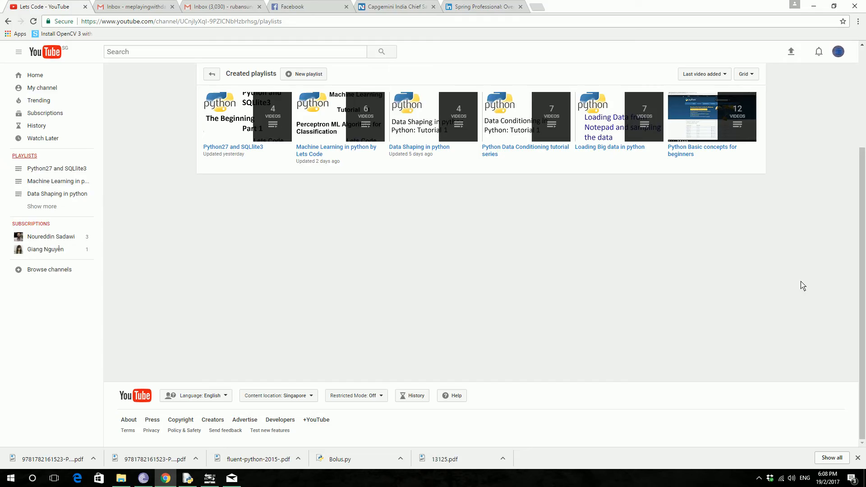
mouse_move(599, 238)
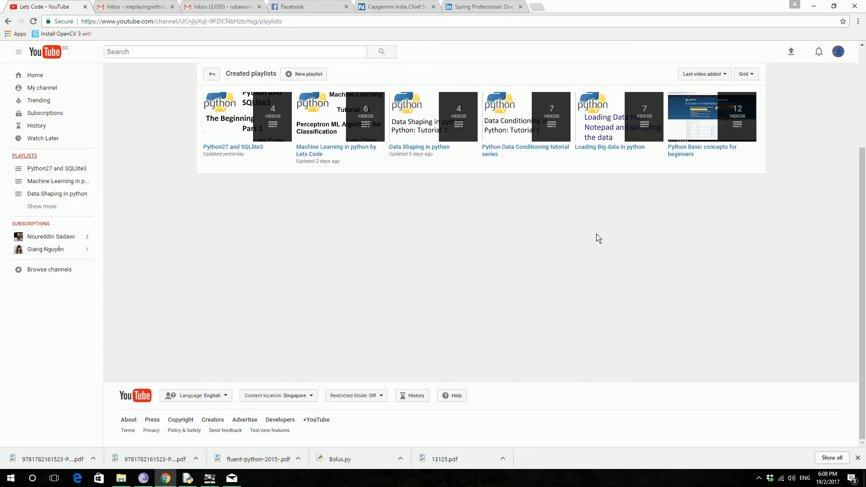
mouse_move(524, 236)
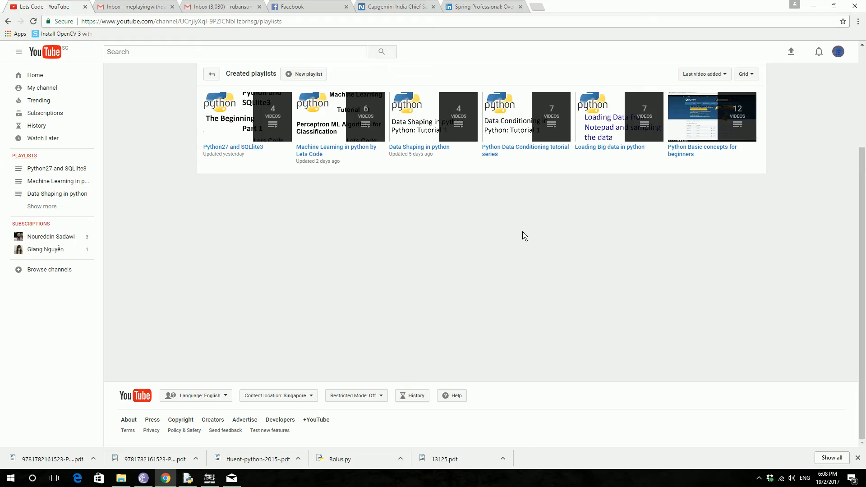
mouse_move(514, 237)
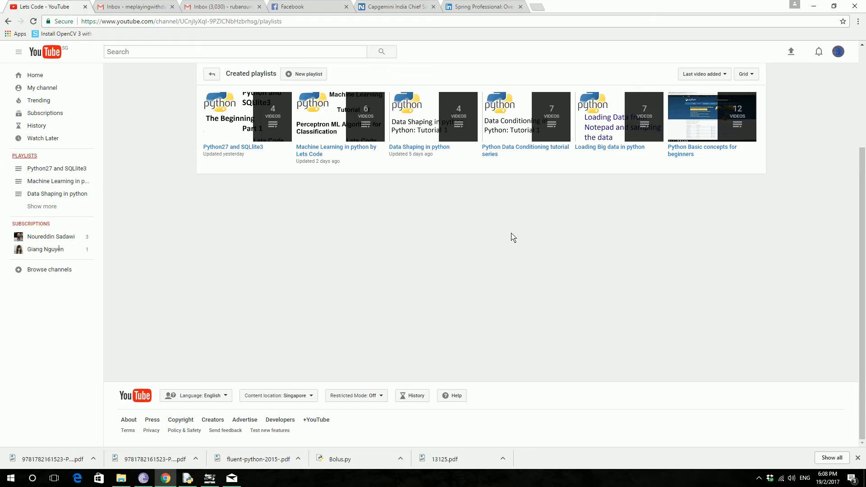
mouse_move(338, 191)
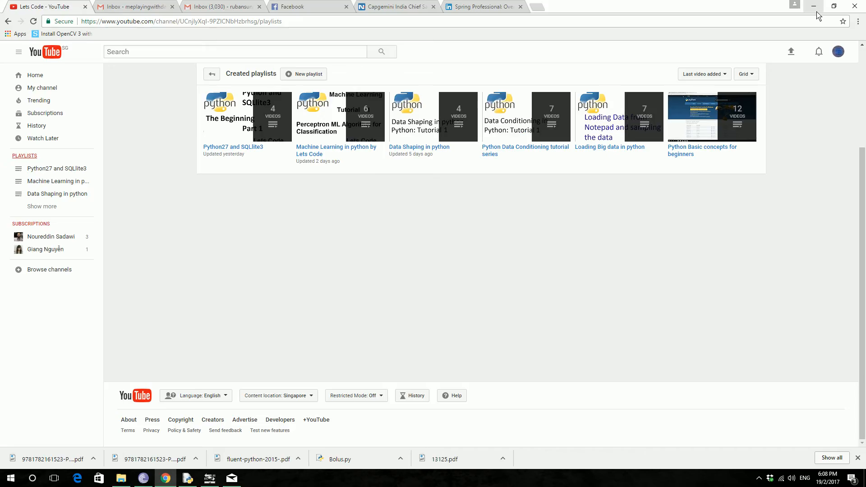
mouse_move(814, 10)
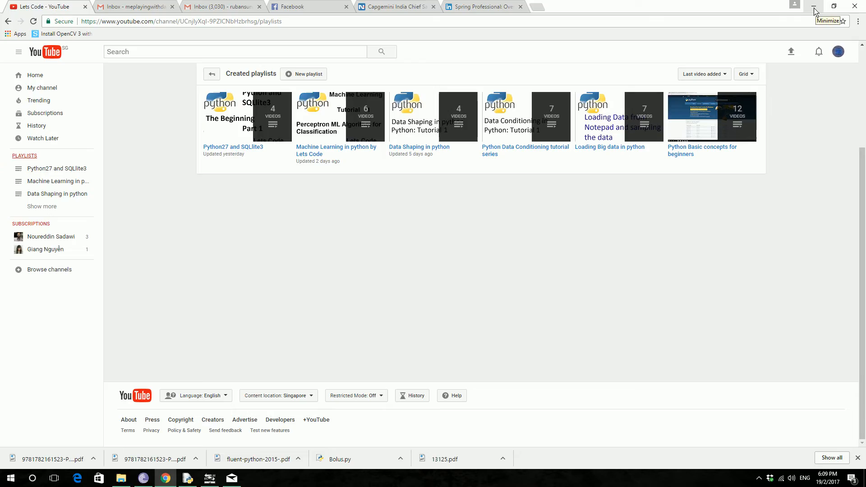
mouse_move(813, 10)
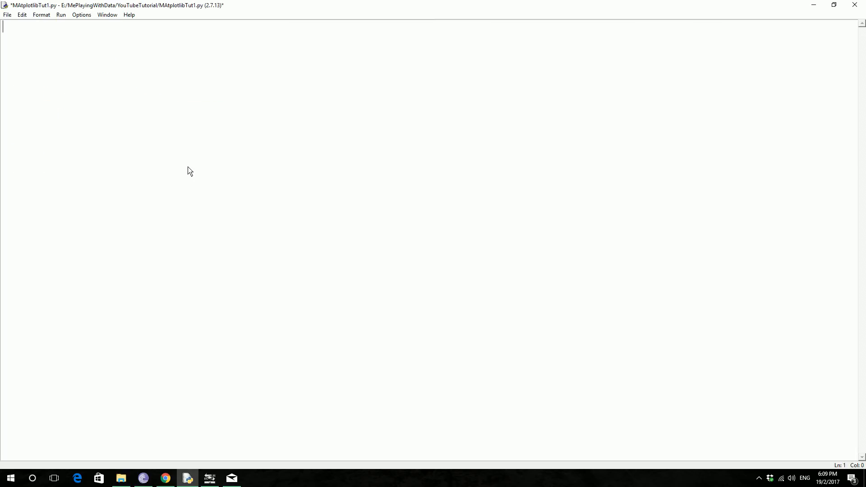
mouse_move(180, 157)
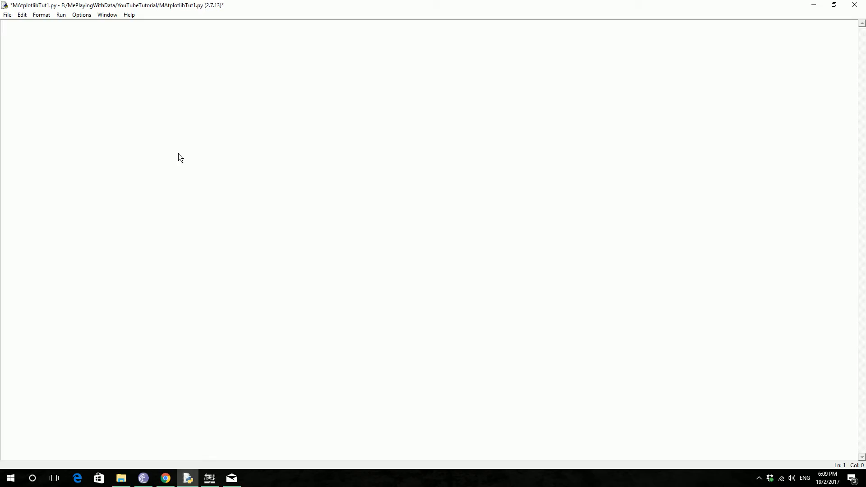
mouse_move(101, 367)
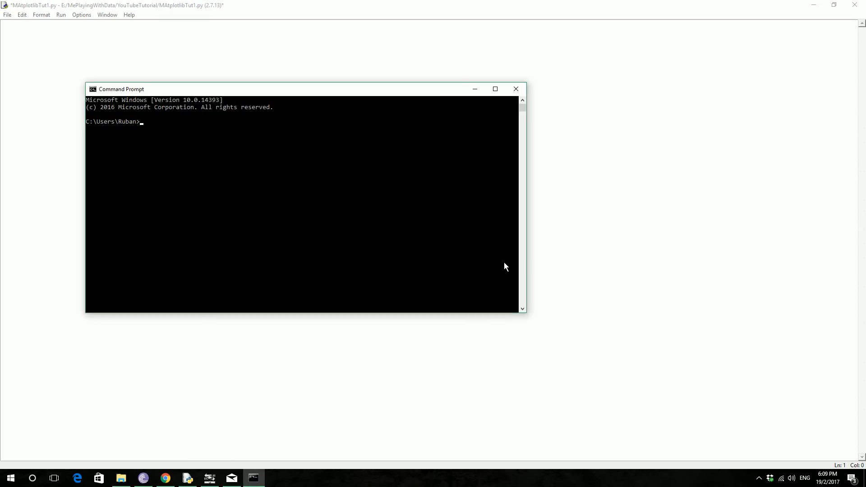
Write pip install matplotlib at the Command Prompt to install the plotting library.
text(pip ma)
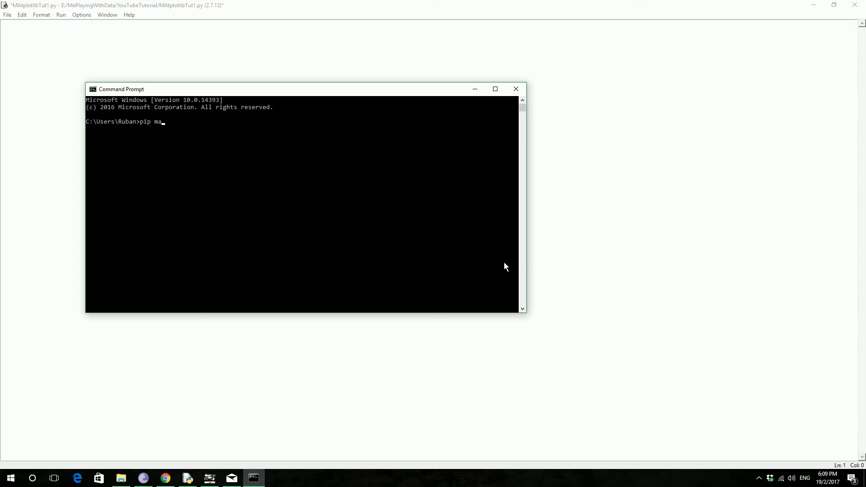
text(tplotl)
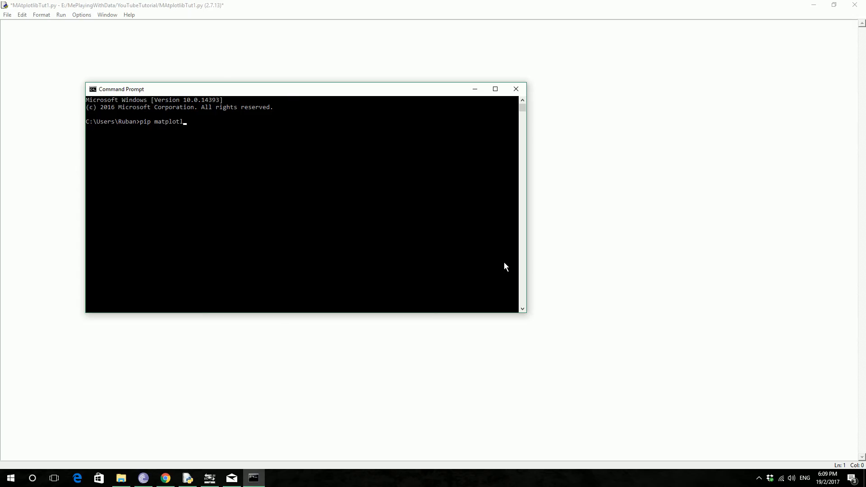
key(Backspace)
text( install)
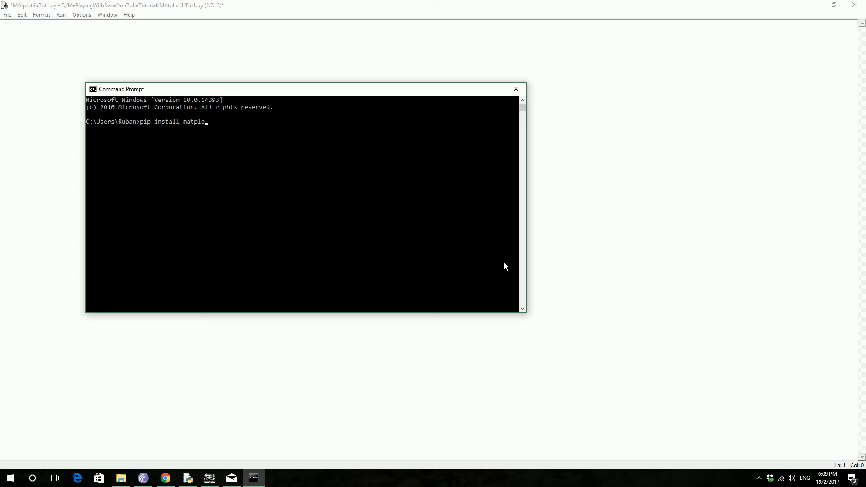
text(tlib)
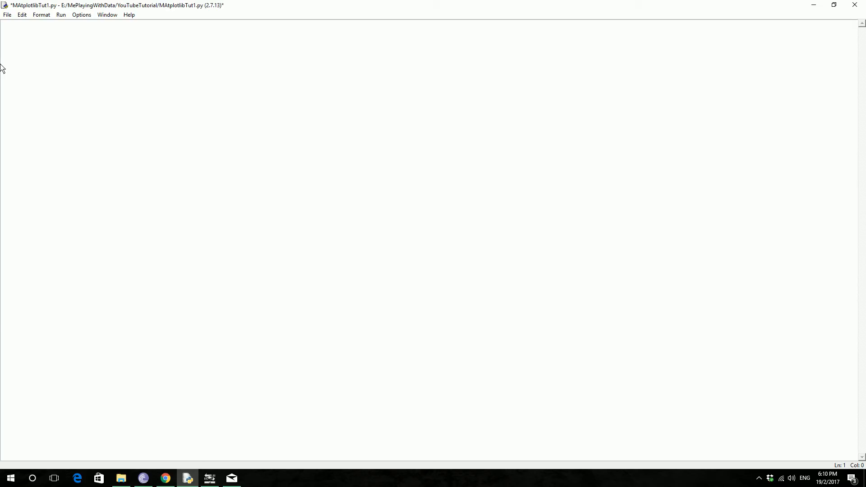
Write import matplotlib.pyplot as plt on line 1 and begin line 2 with 'valu'.
text(i)
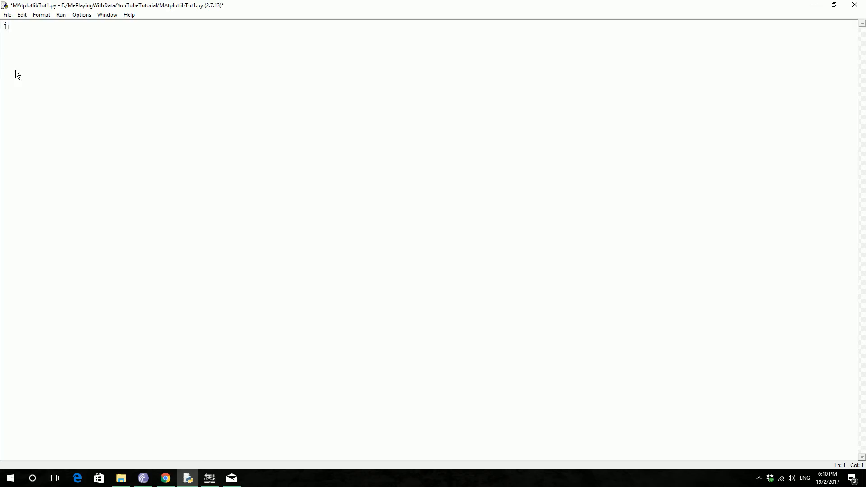
text(mpor)
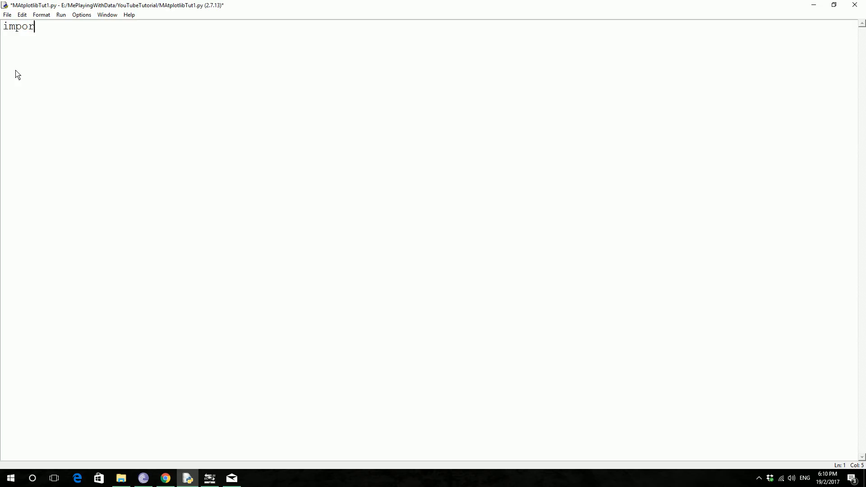
text(t ma)
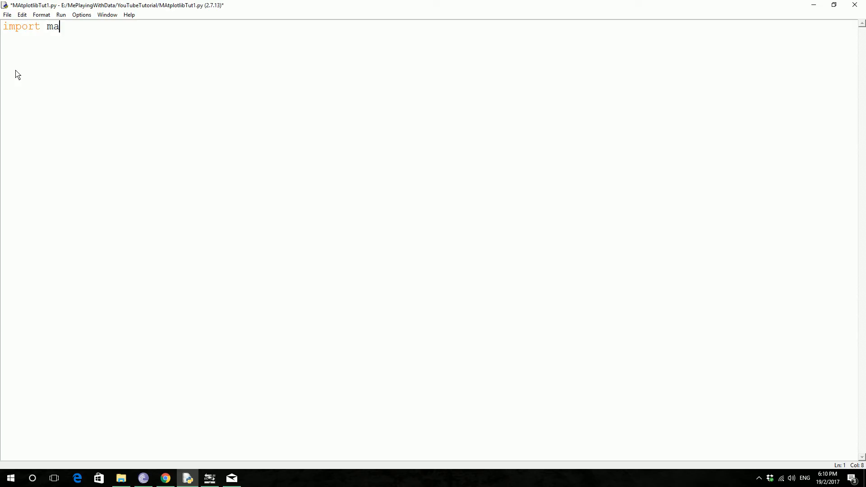
text(tplotlib)
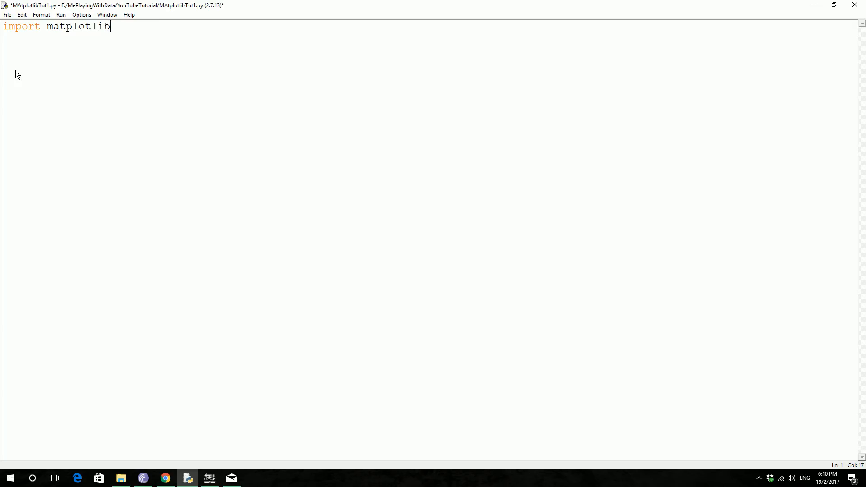
text(.pyplo)
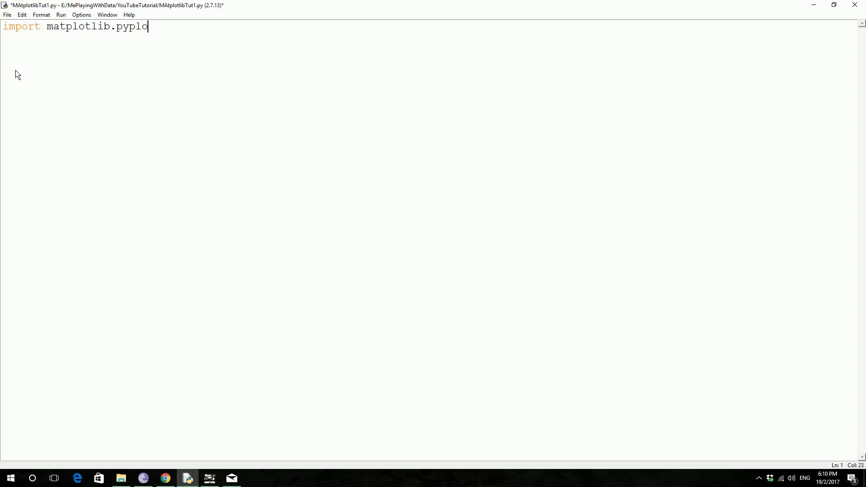
text(t as plt)
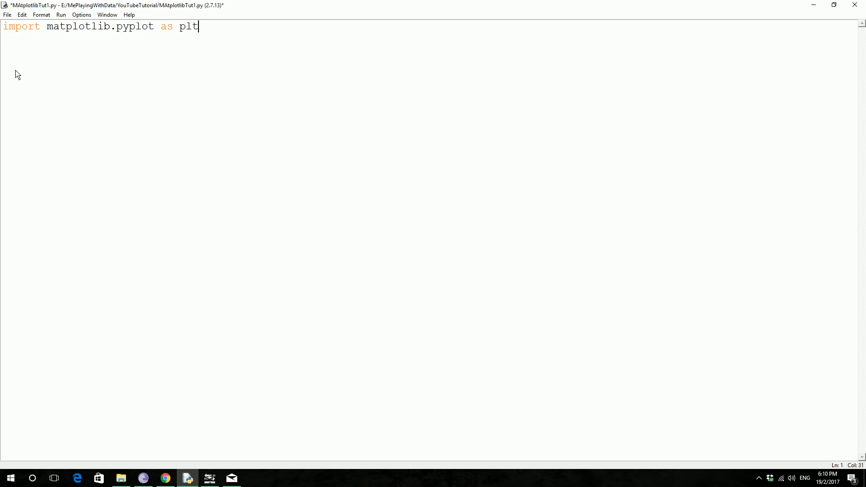
key(enter)
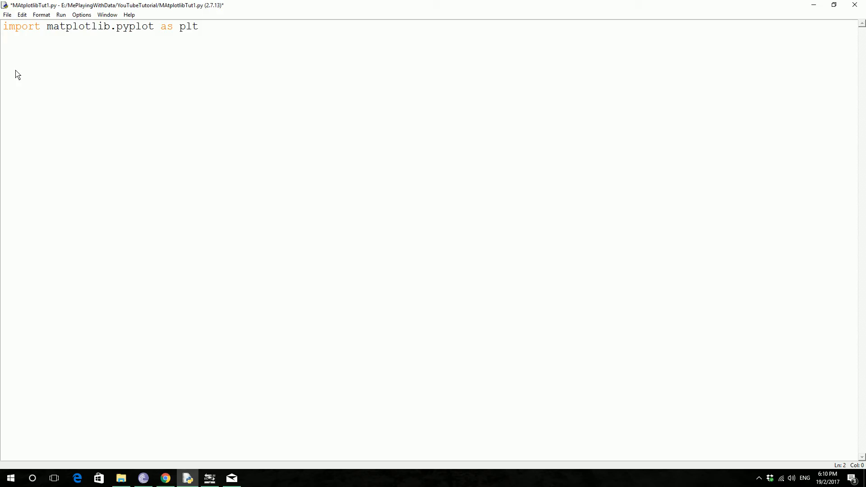
text(valu)
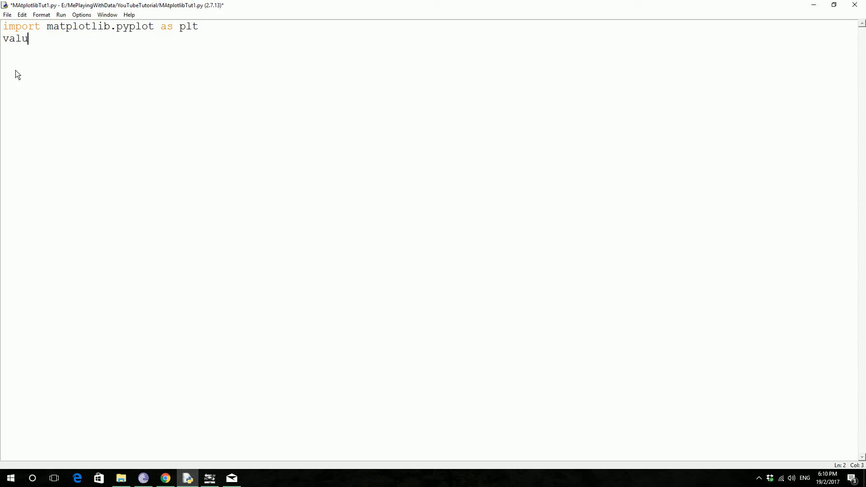
Complete line 2 as values = [1,5,8,9,2,0,3,10,4,7] and start line 3.
text(es =)
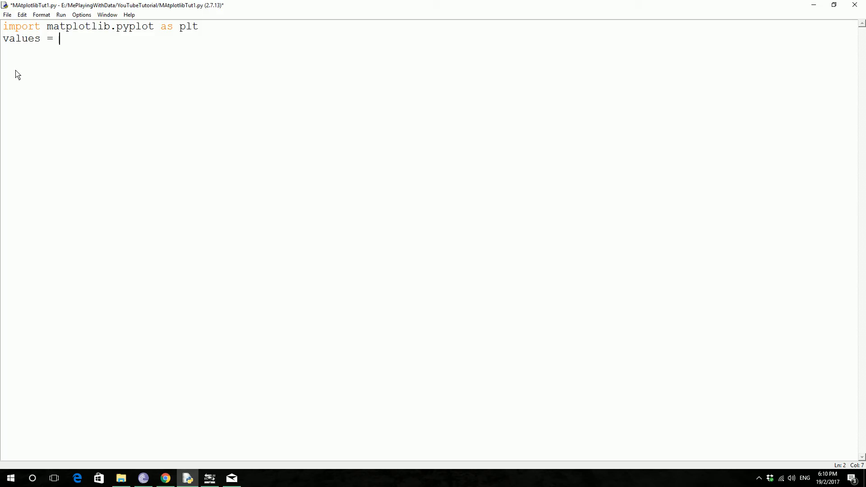
text([])
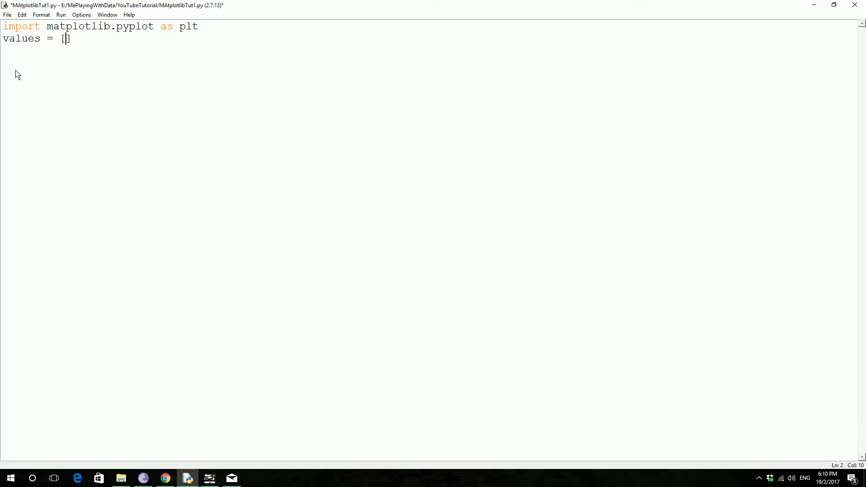
text(1,5)
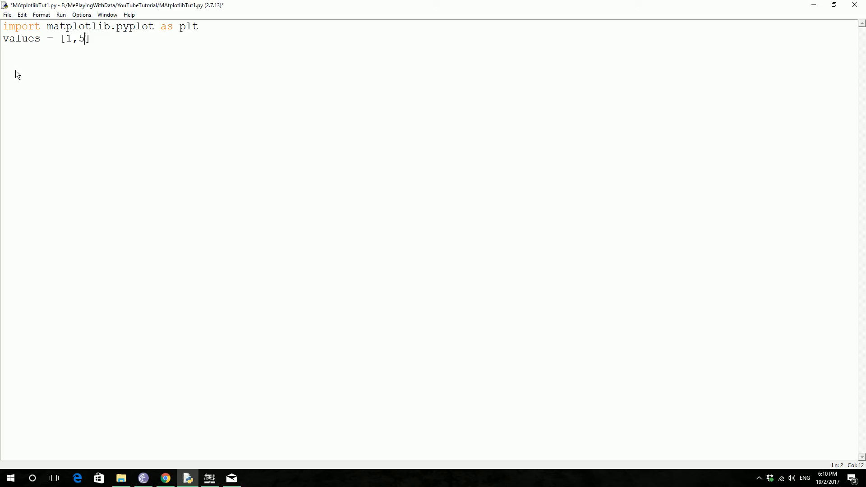
text(,8,9,)
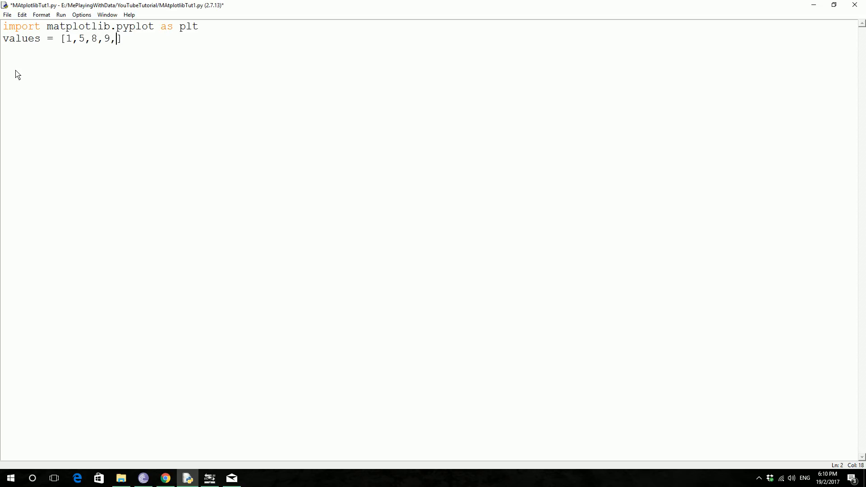
text(2,)
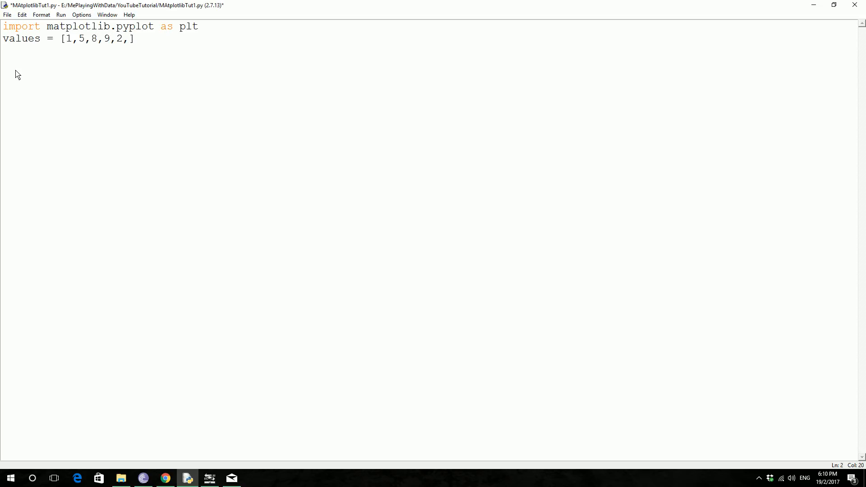
text(0,3,1)
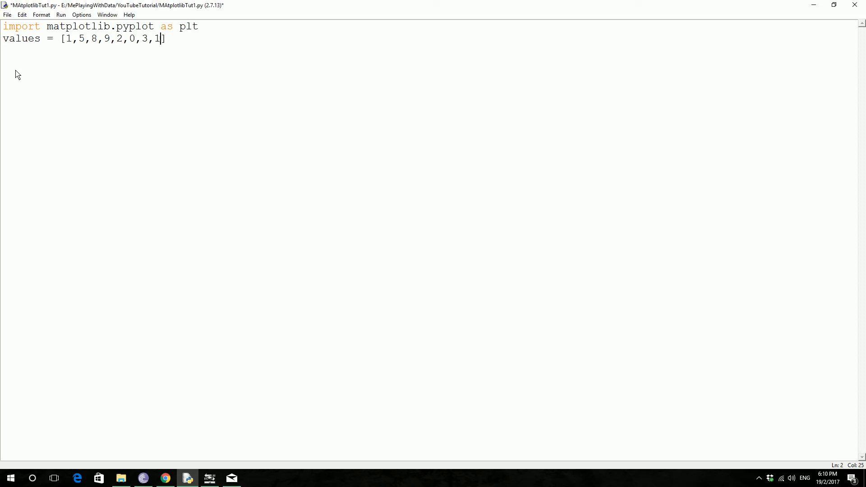
text(0,4,7)
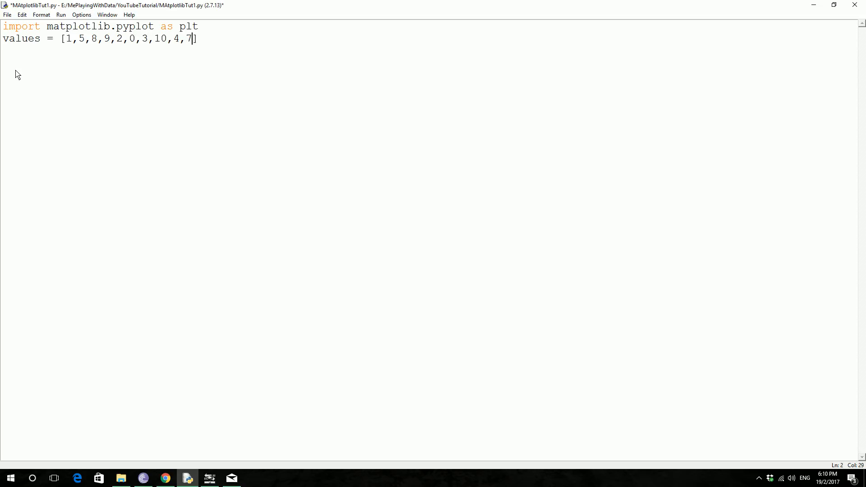
key(enter)
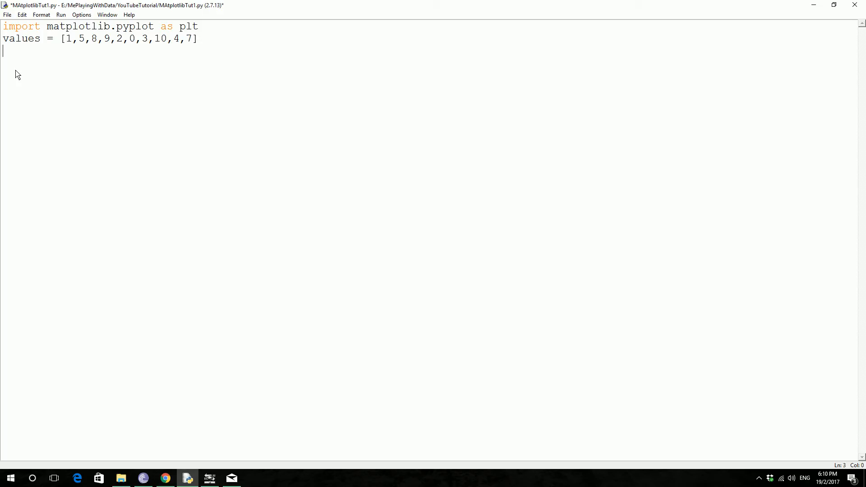
Write plt.plot(range(1,11),values) on line 3.
text(pl)
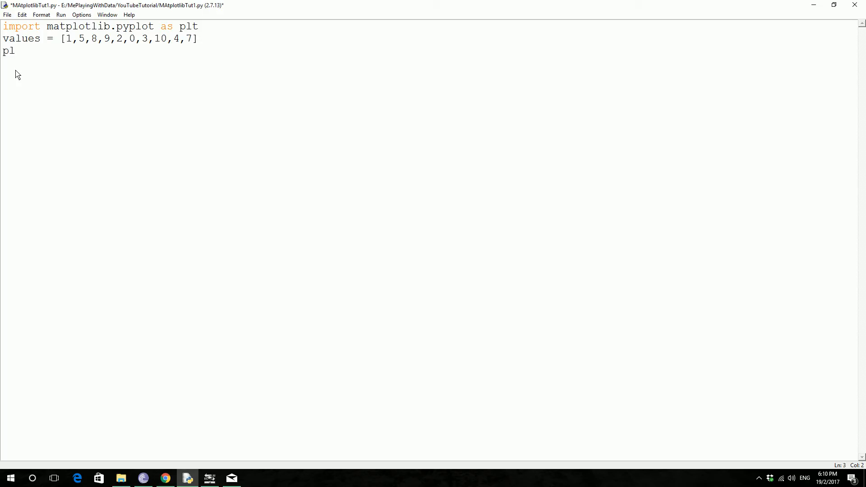
text(t)
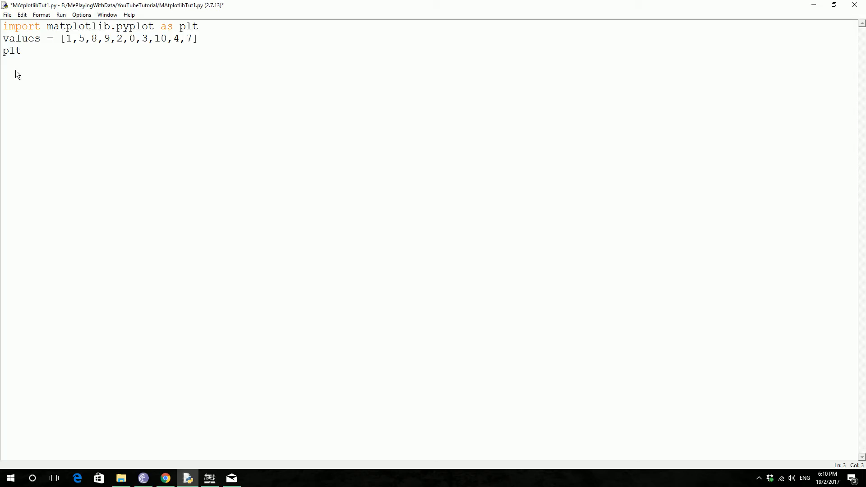
text(.plo)
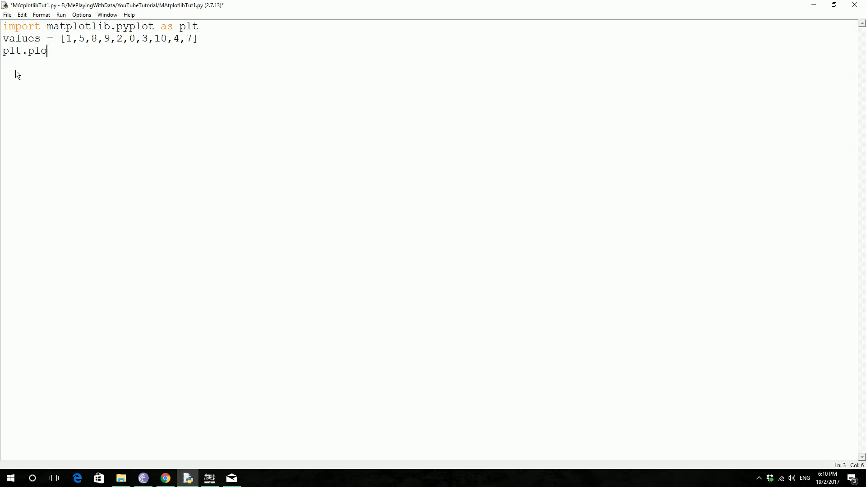
text(t)
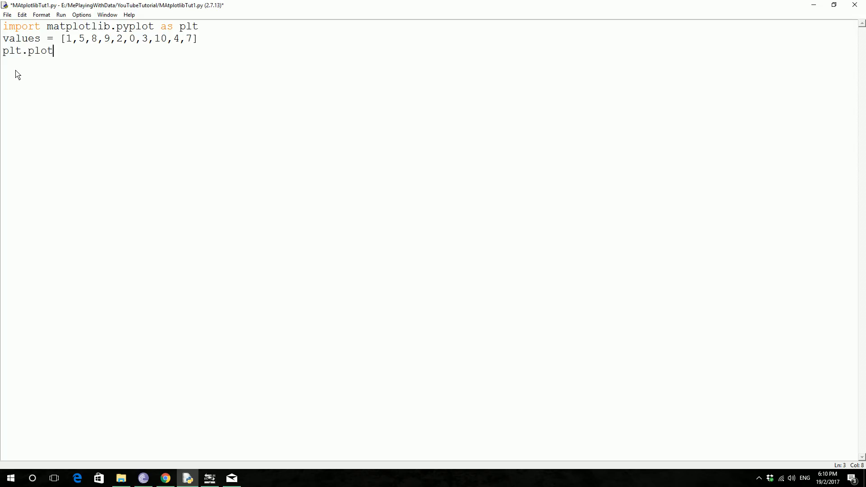
text(())
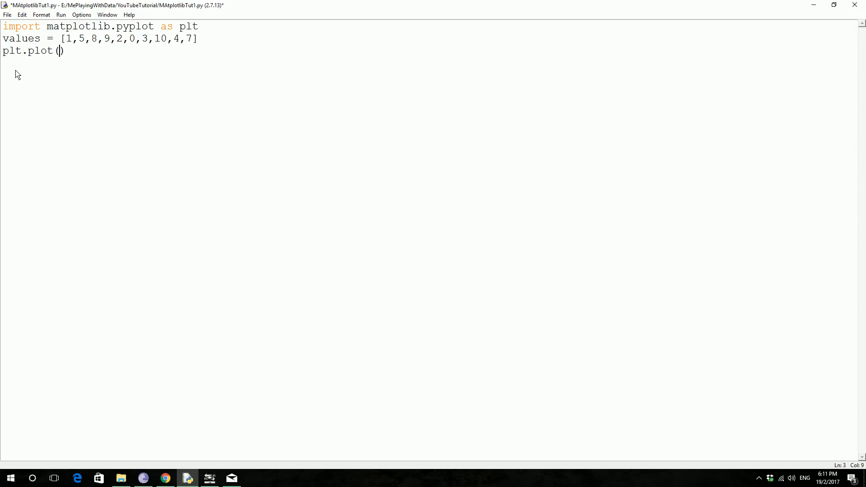
text(ra)
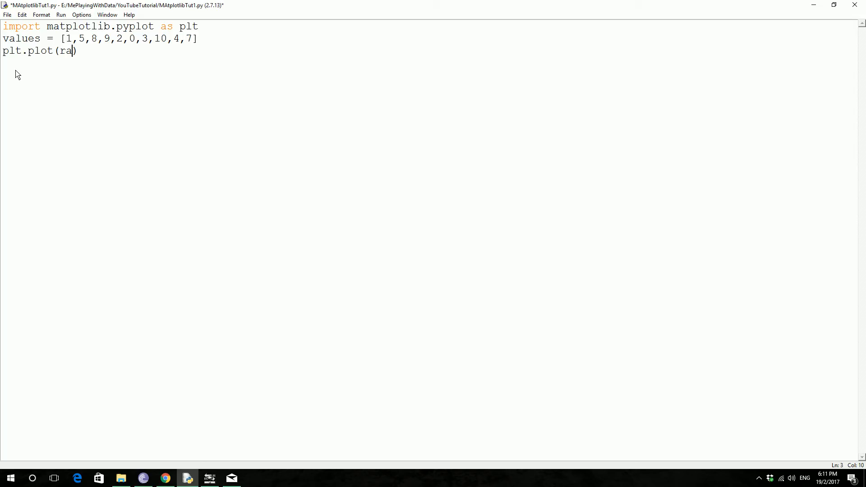
text(nge)
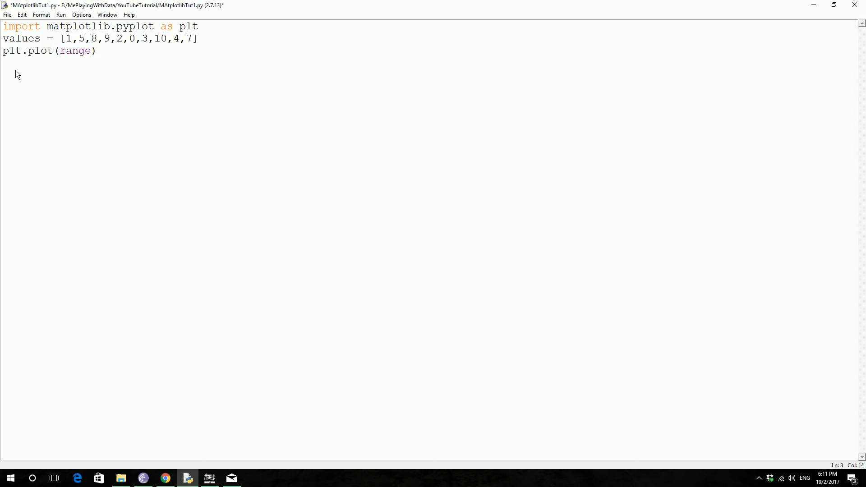
text((1)
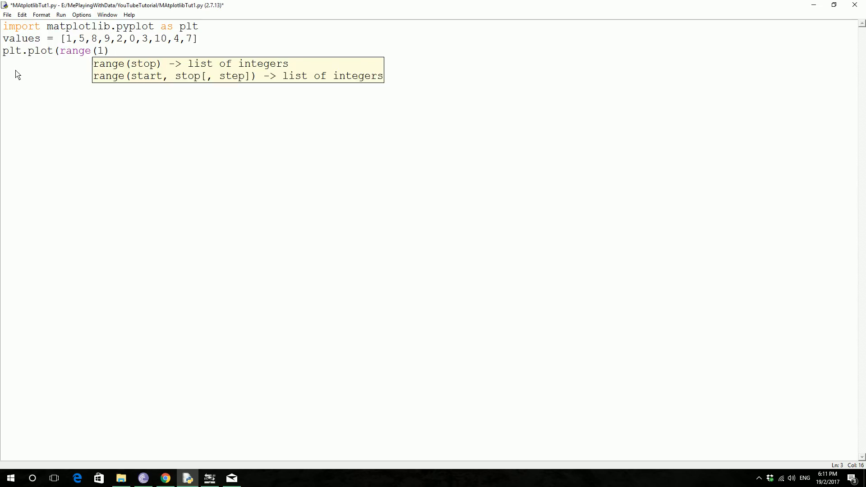
text(,11)
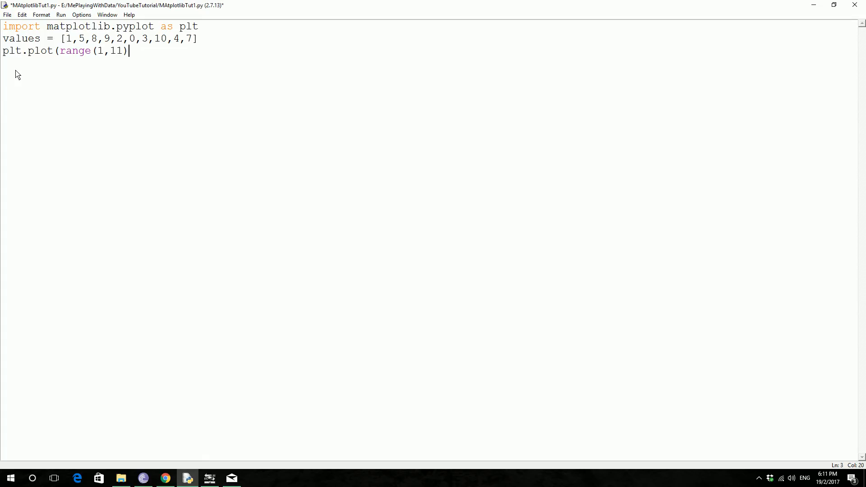
text(,)
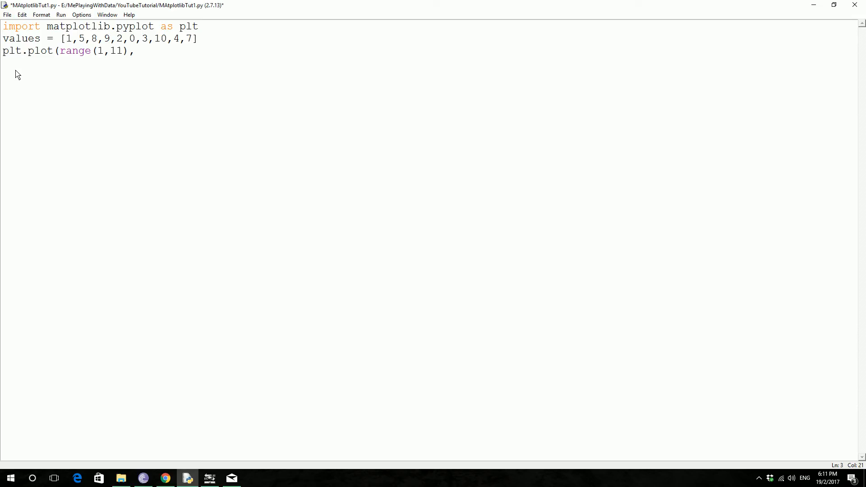
double_click(21, 37)
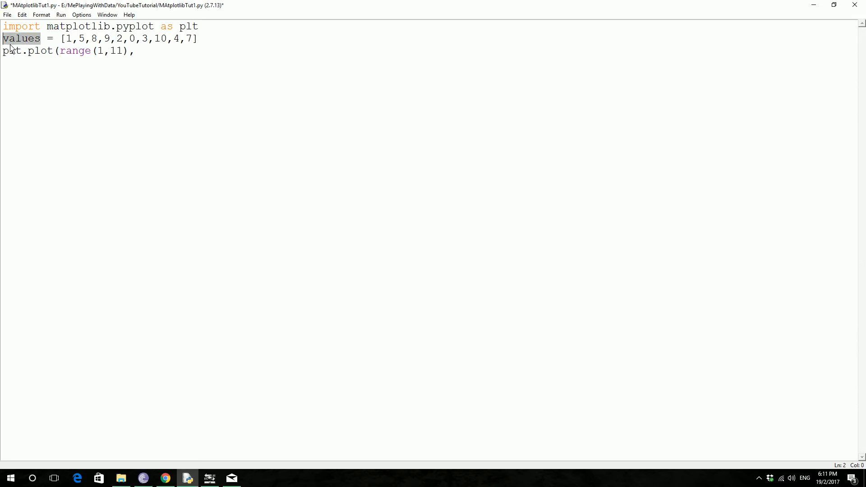
click(134, 51)
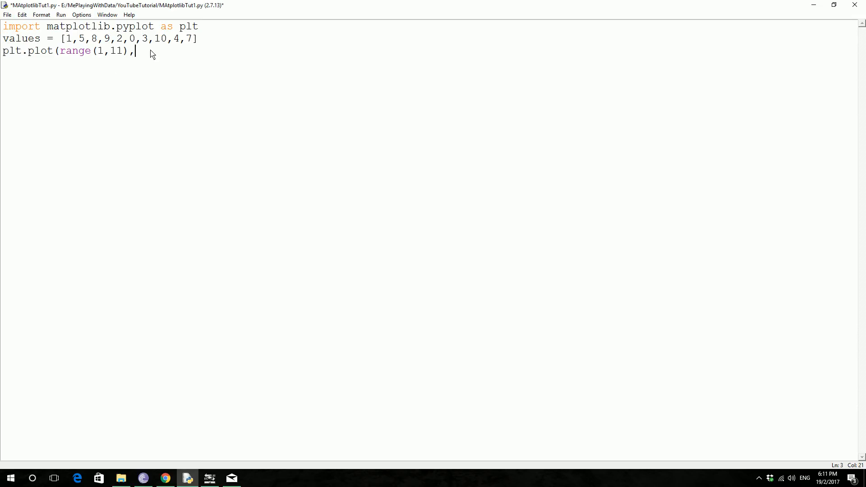
text(values)
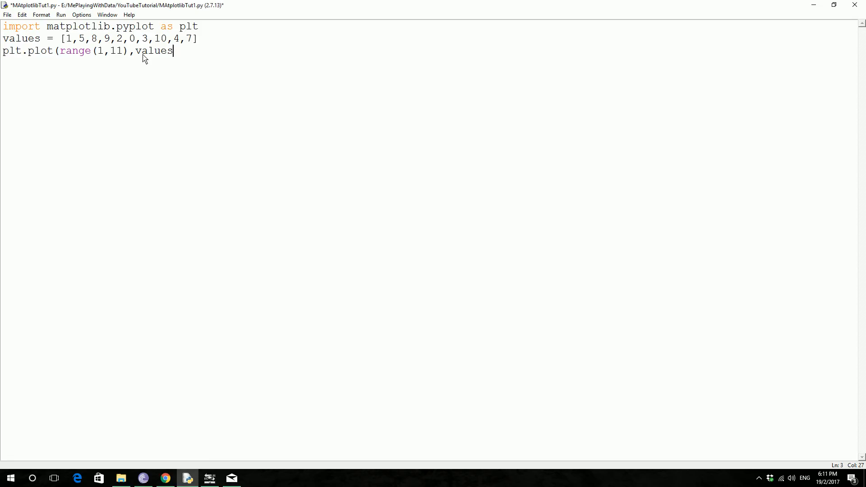
text())
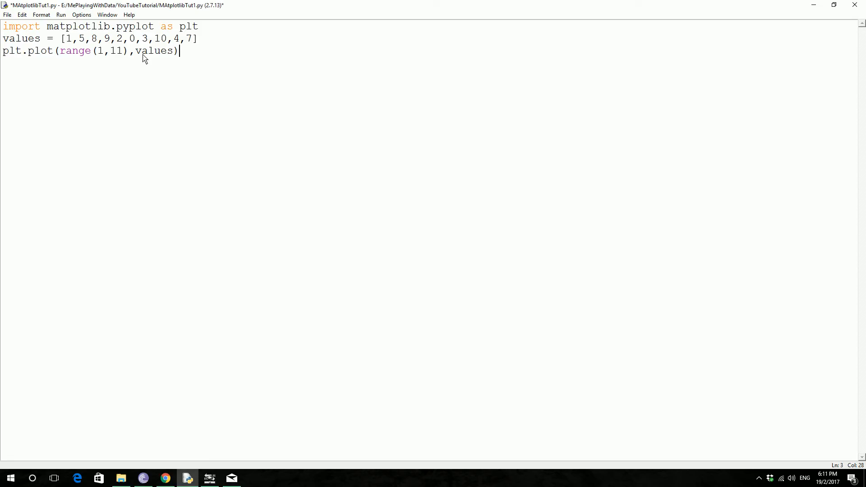
key(enter)
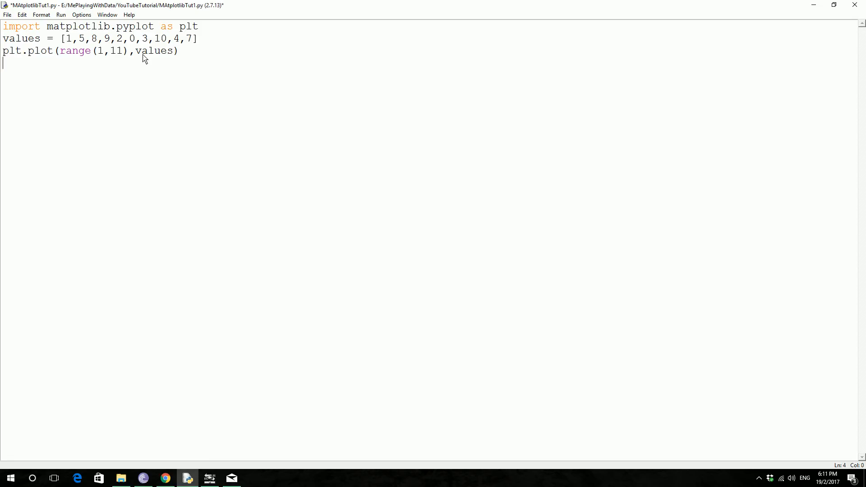
Add plt.show() on the following line.
text(plt)
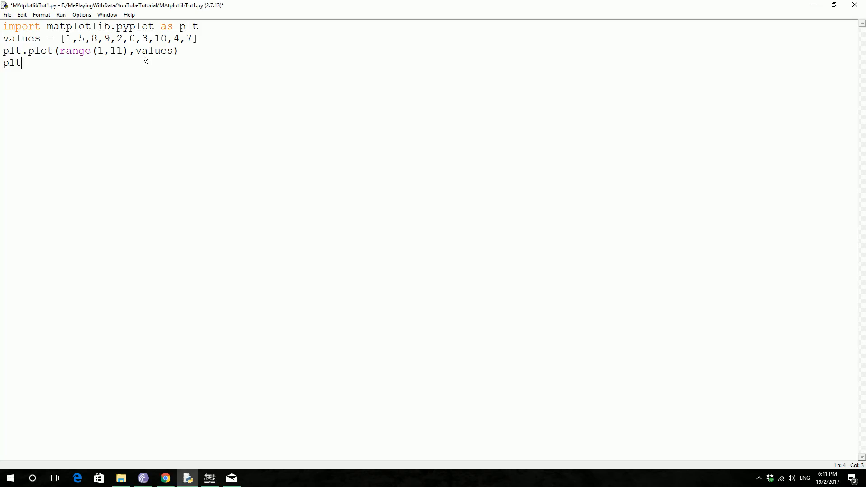
text(.show)
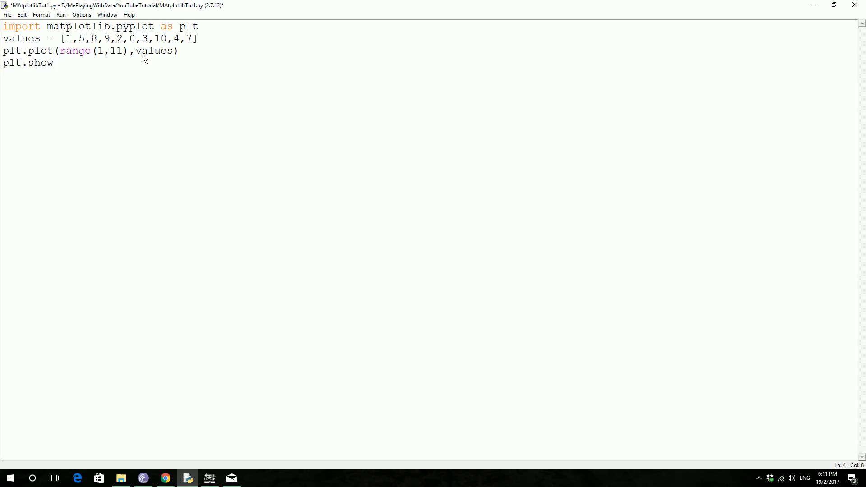
text(())
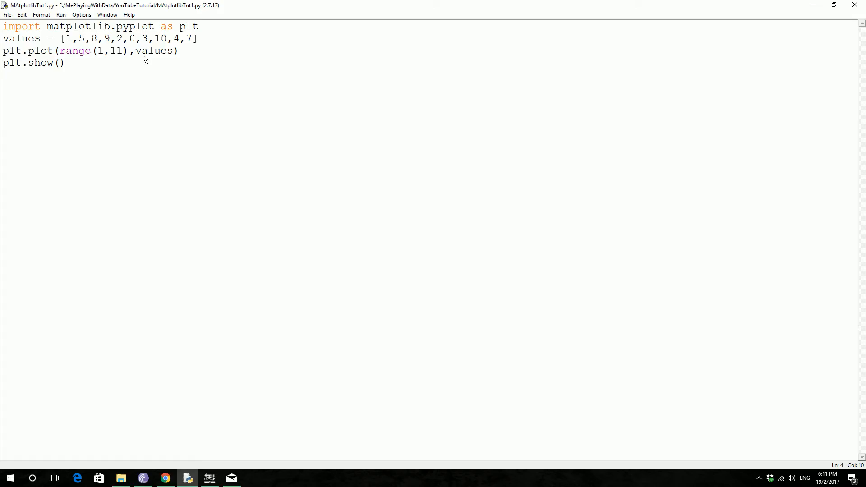
key(enter)
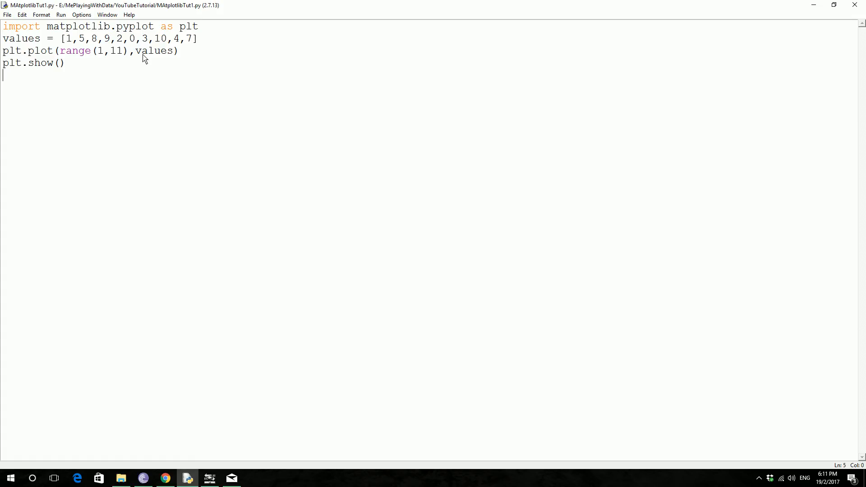
mouse_move(176, 14)
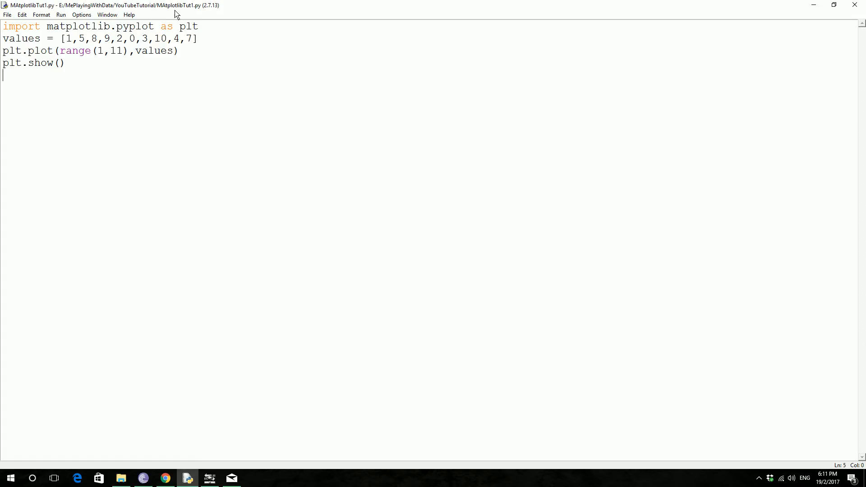
mouse_move(151, 87)
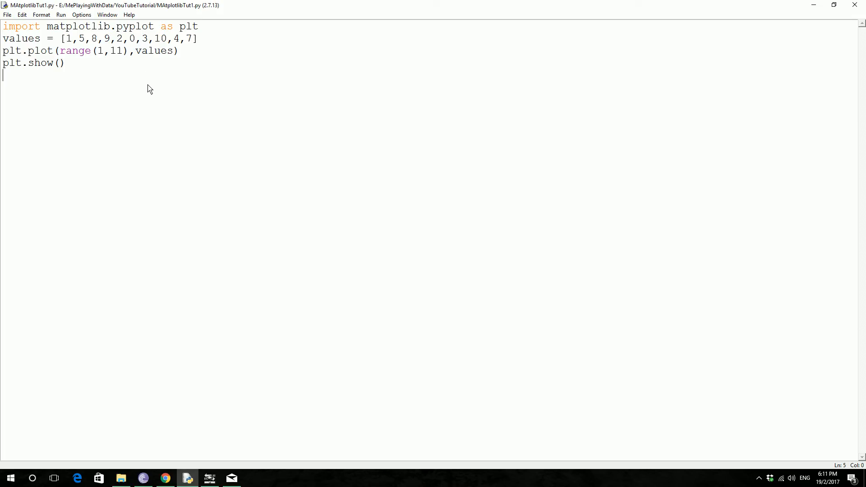
Run the script with F5 and restore down the Figure 1 chart window.
key(F5)
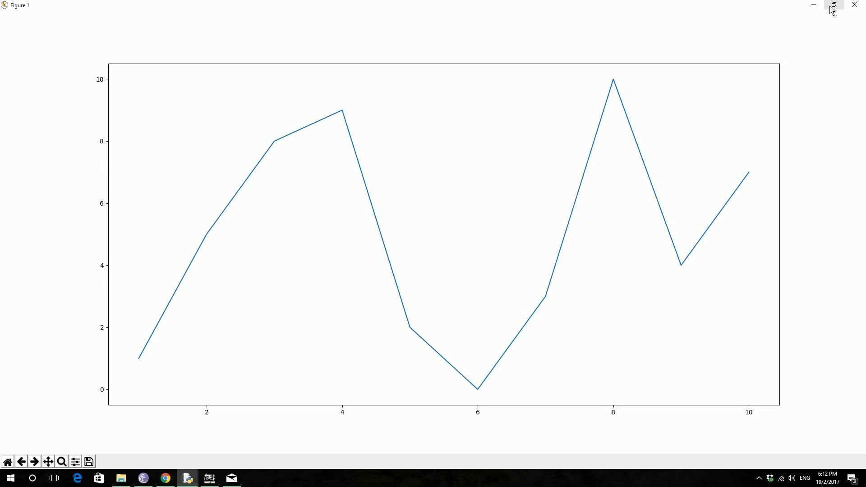
click(833, 5)
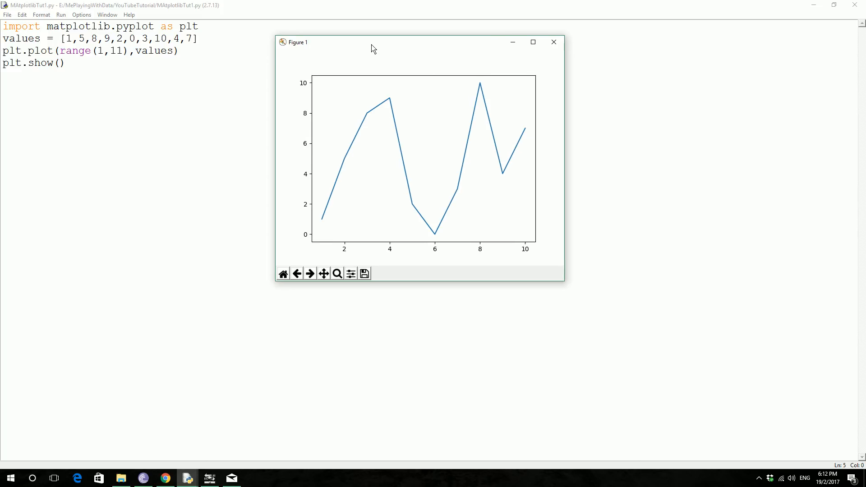
mouse_move(369, 62)
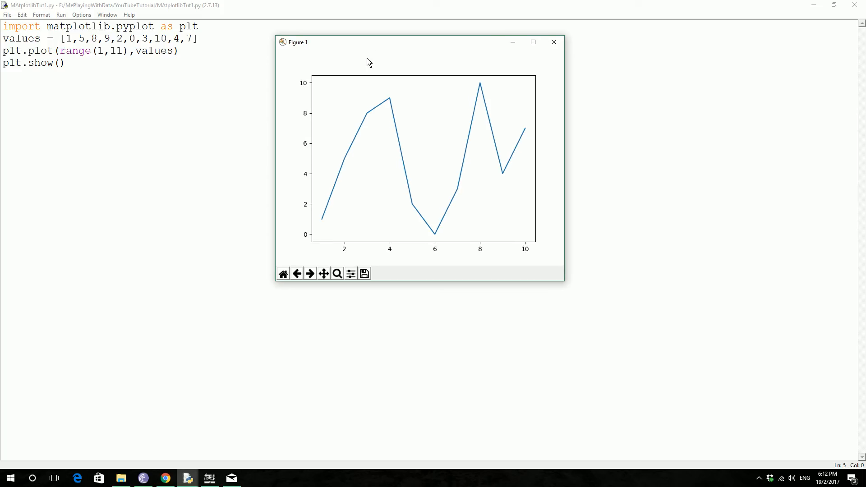
mouse_move(331, 200)
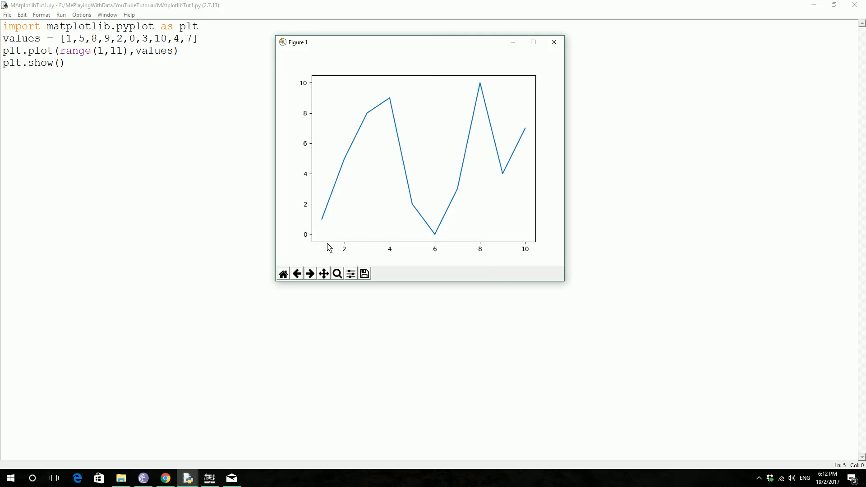
mouse_move(327, 245)
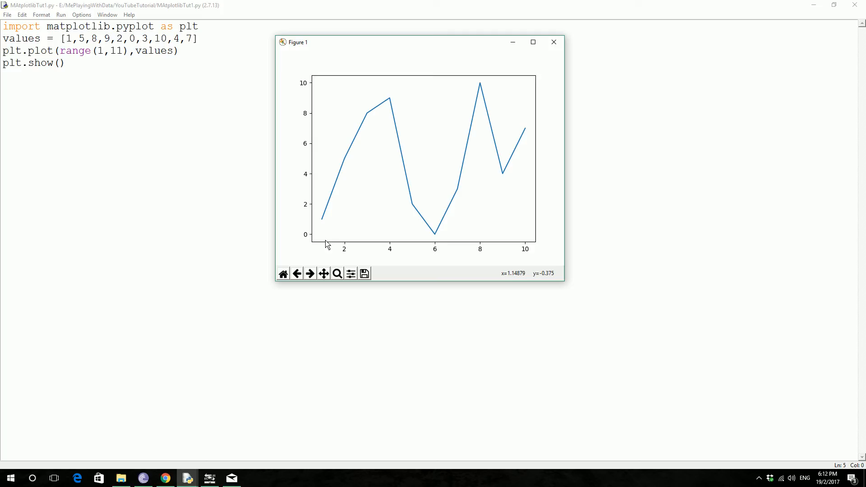
mouse_move(327, 245)
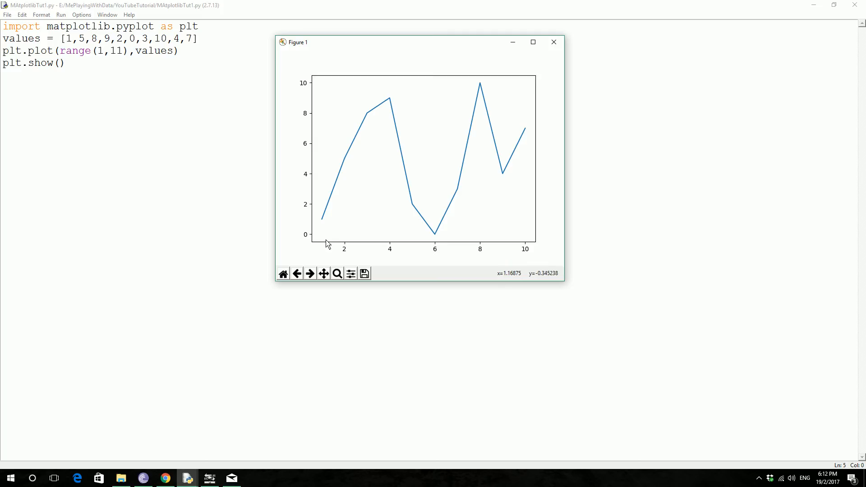
mouse_move(327, 231)
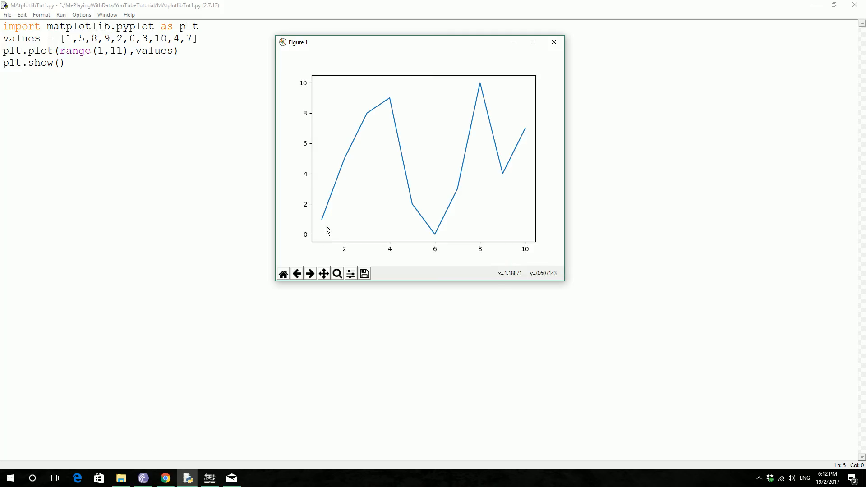
mouse_move(543, 110)
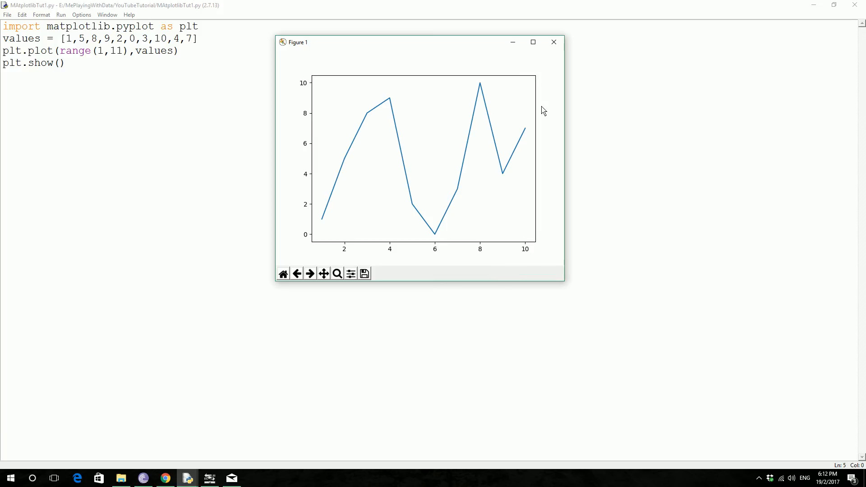
mouse_move(528, 131)
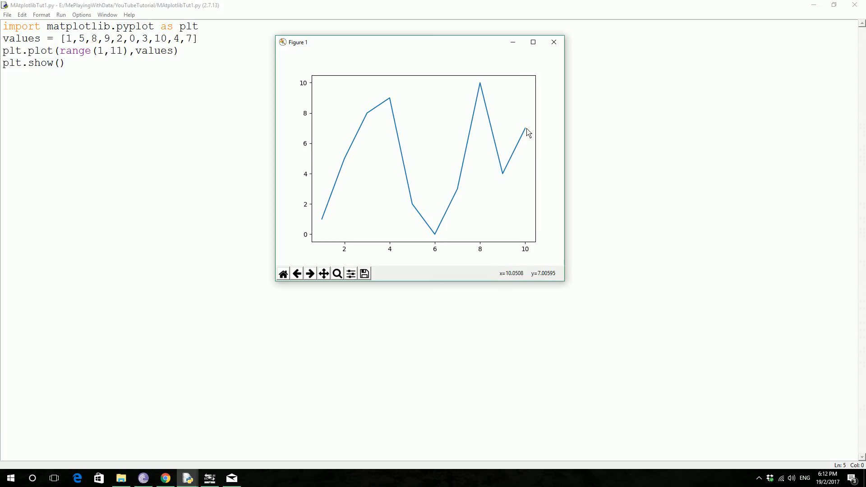
mouse_move(538, 190)
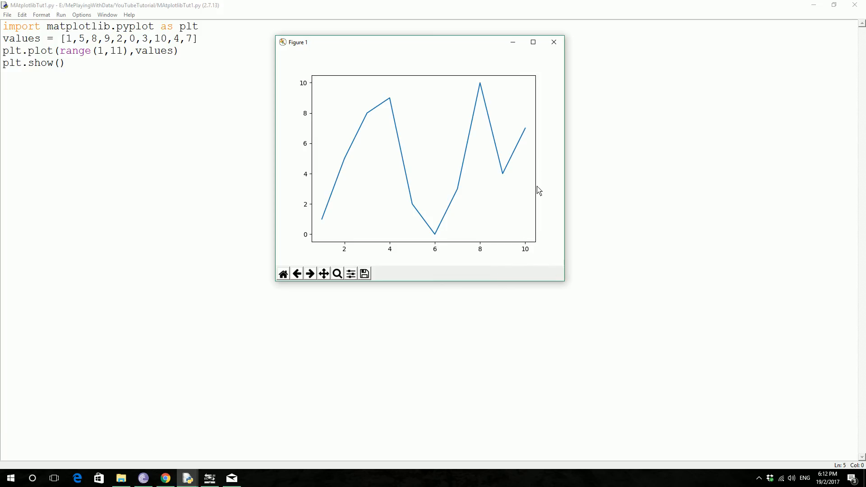
mouse_move(534, 247)
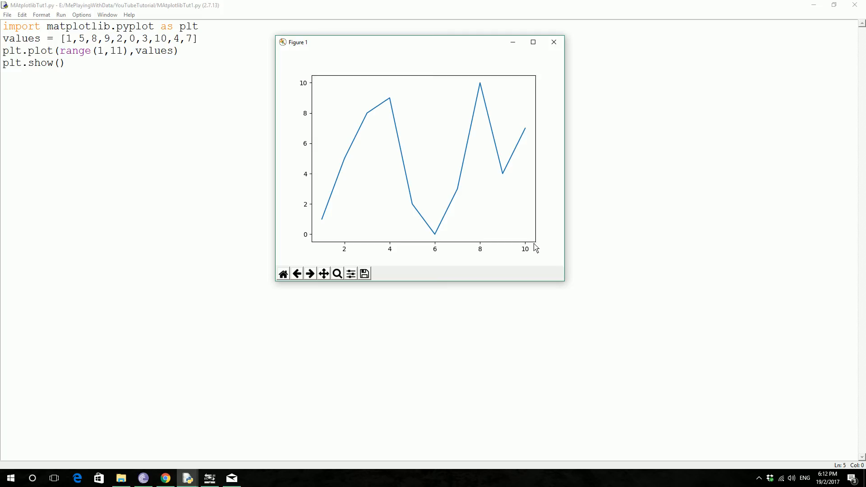
mouse_move(524, 102)
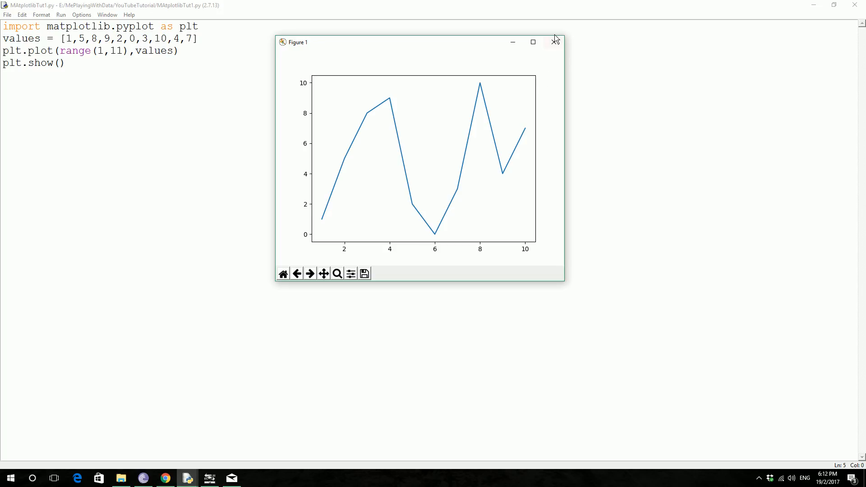
Rename the values list to Y1.
click(556, 42)
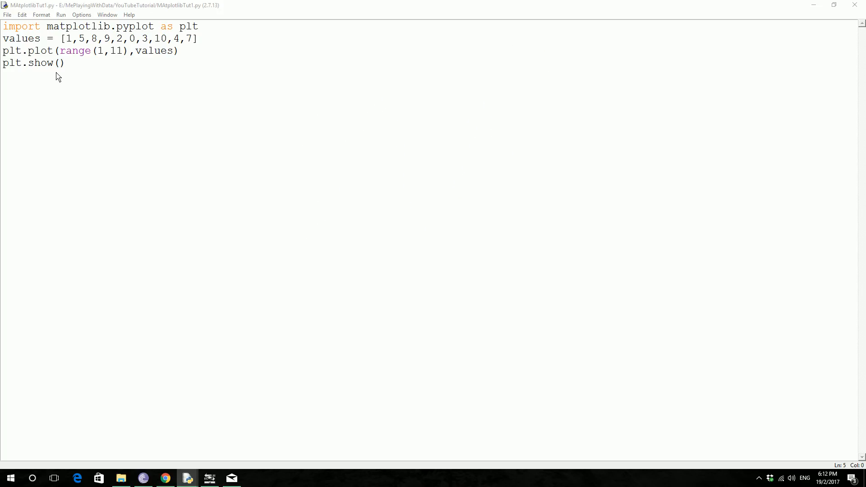
double_click(21, 38)
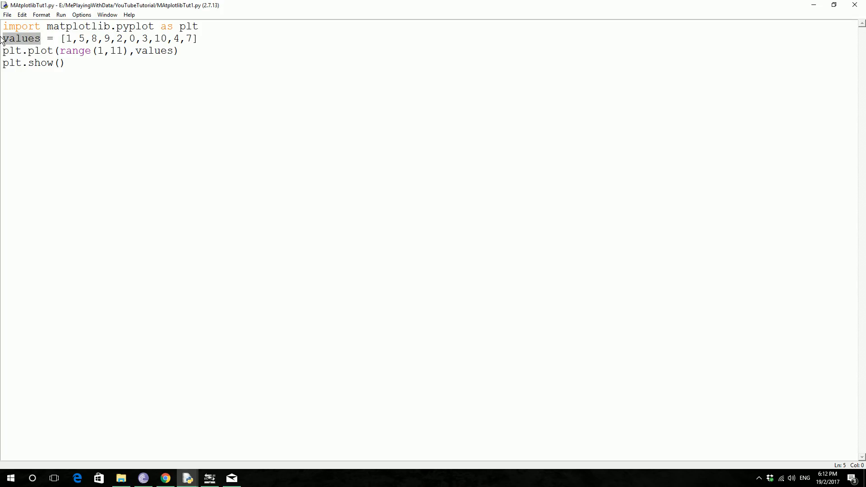
text(Y)
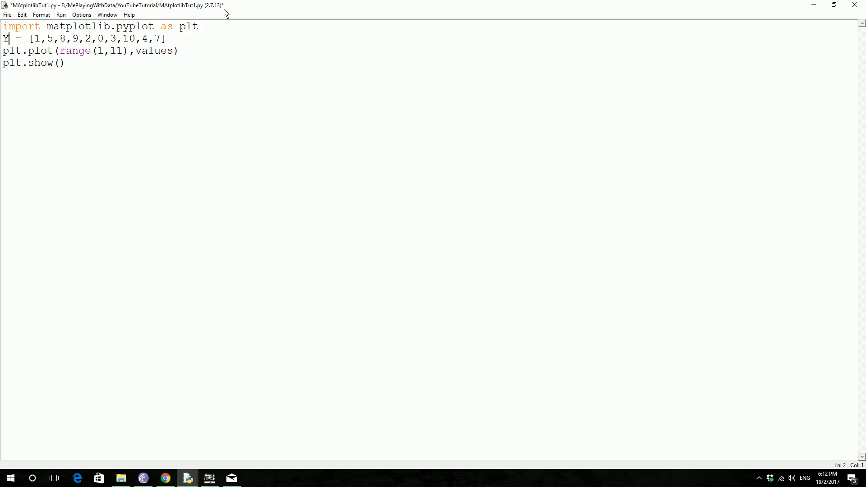
text(1)
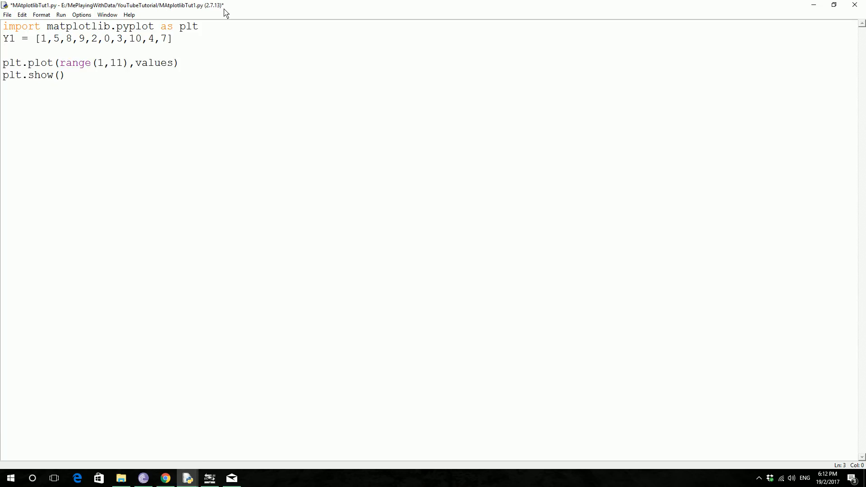
Add a new list Y2 = [3,8,9,2,1,2,4,7,6,6] below Y1.
text(Y2)
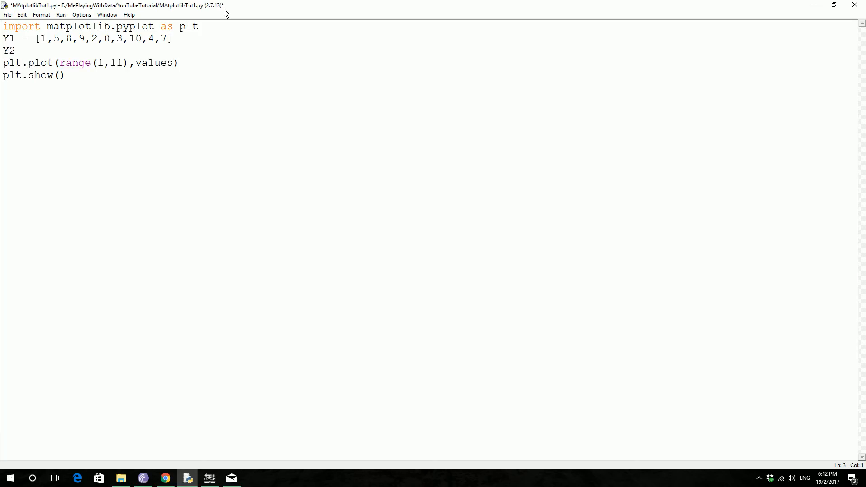
text(=)
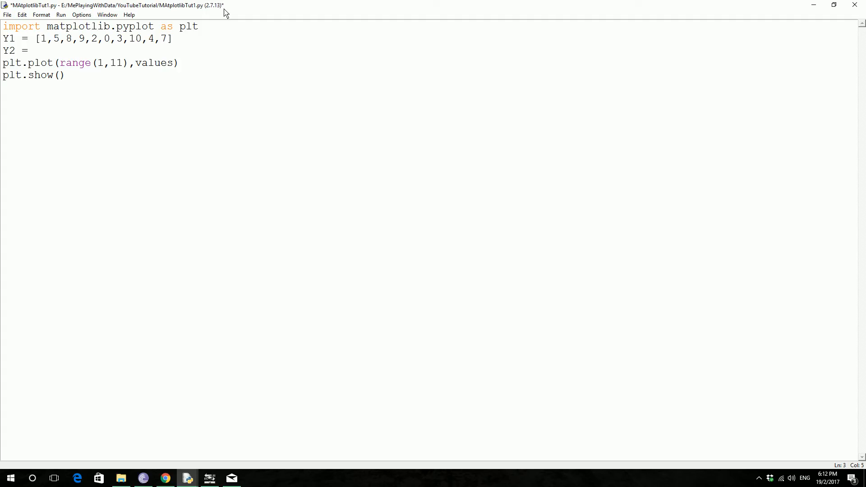
text([])
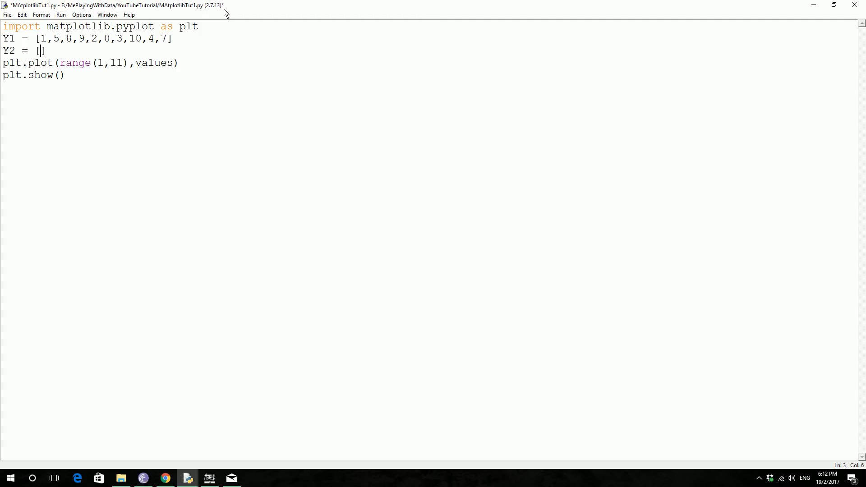
text(3,8,)
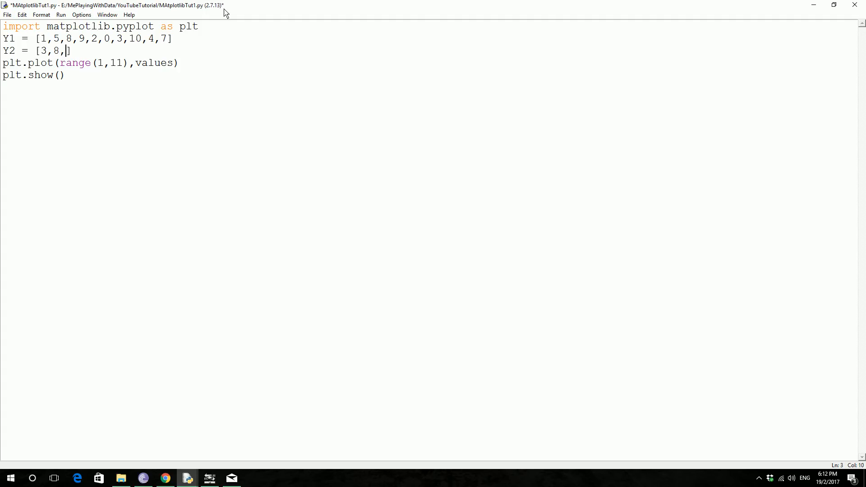
text(9,2,1)
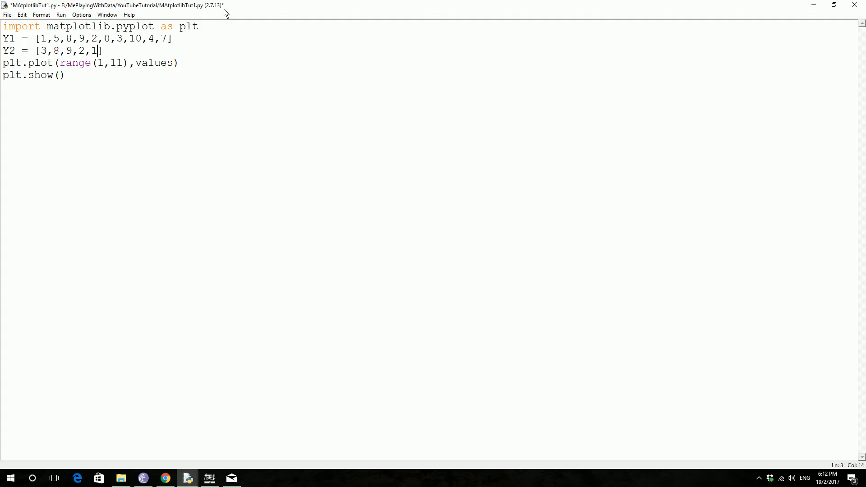
text(,2,4)
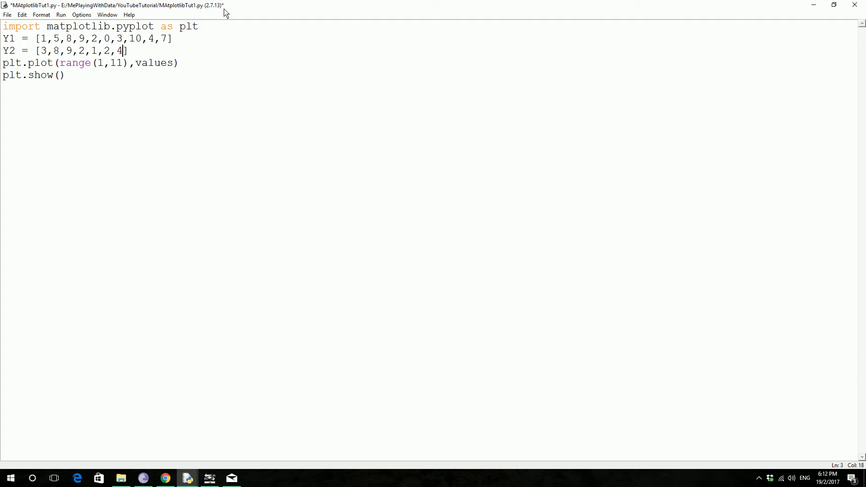
text(,7,6,)
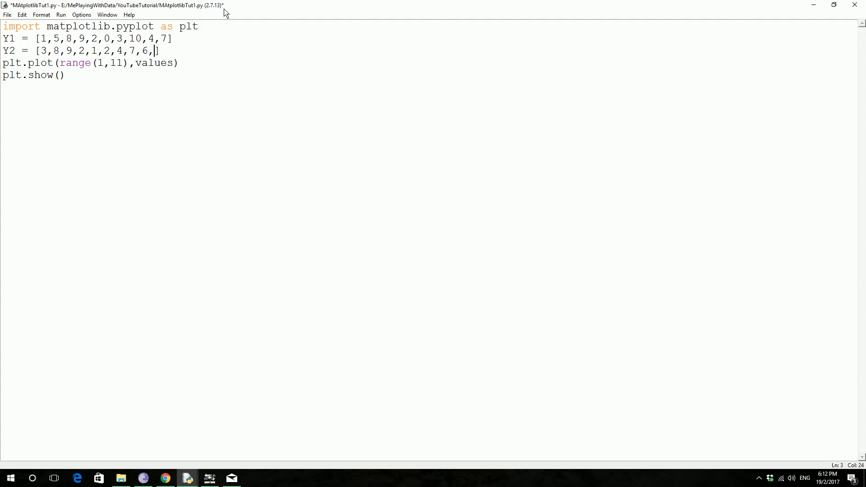
text(6)
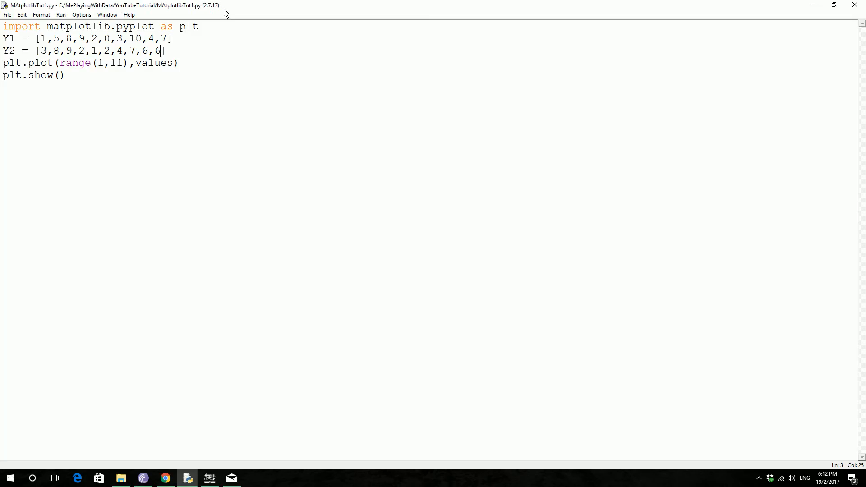
mouse_move(272, 186)
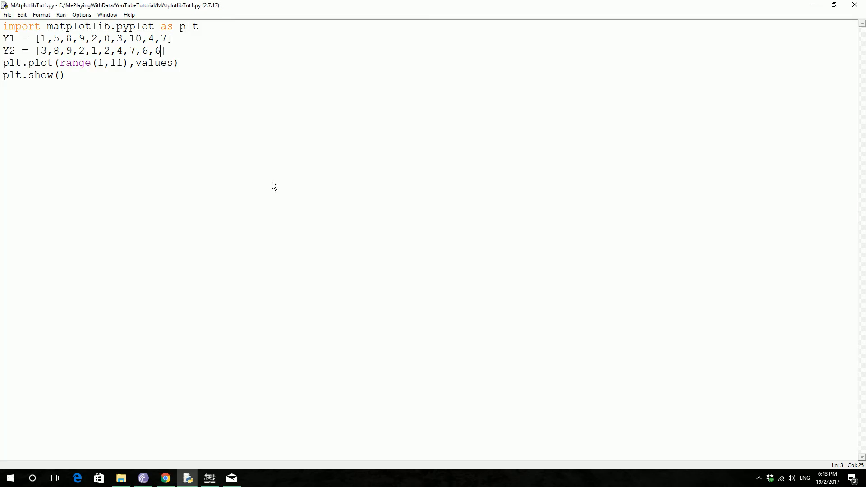
mouse_move(140, 62)
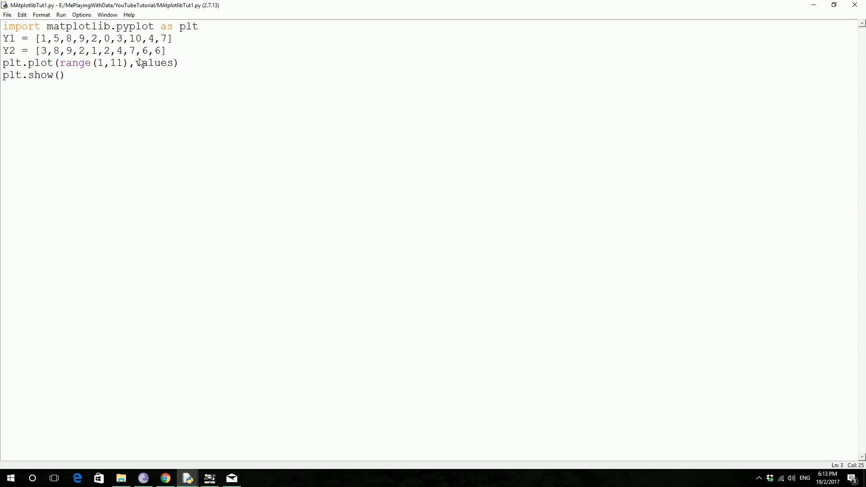
Change the plot line to use Y1 and duplicate it as a second plot line for Y2.
double_click(155, 62)
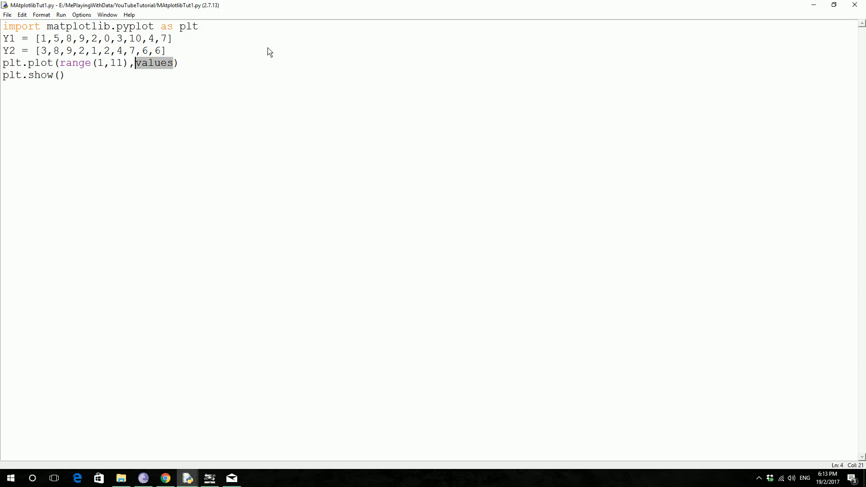
text(Y1)
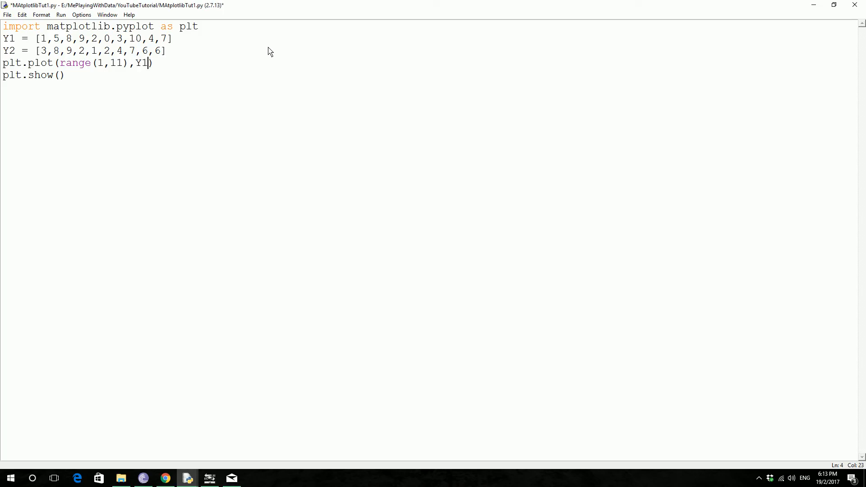
triple_click(78, 62)
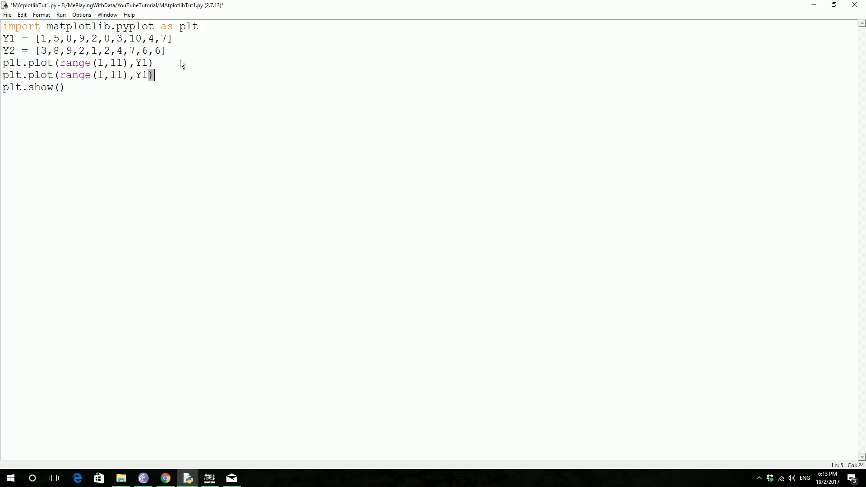
text(2)
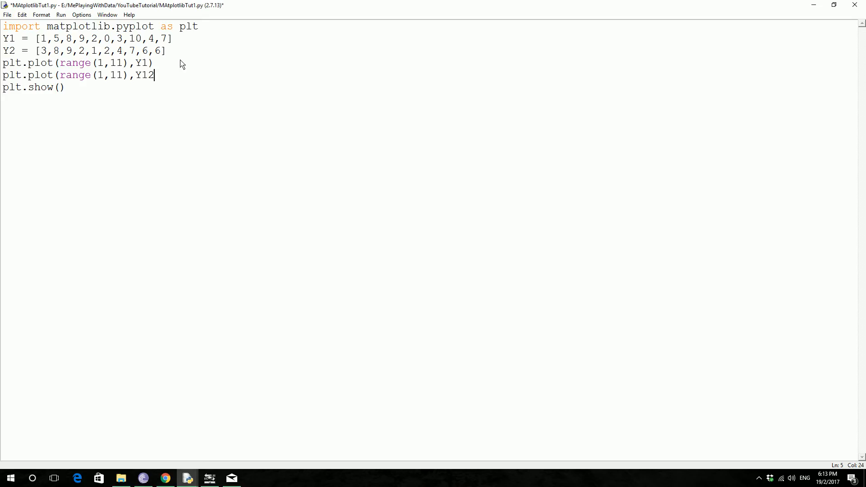
key(Backspace)
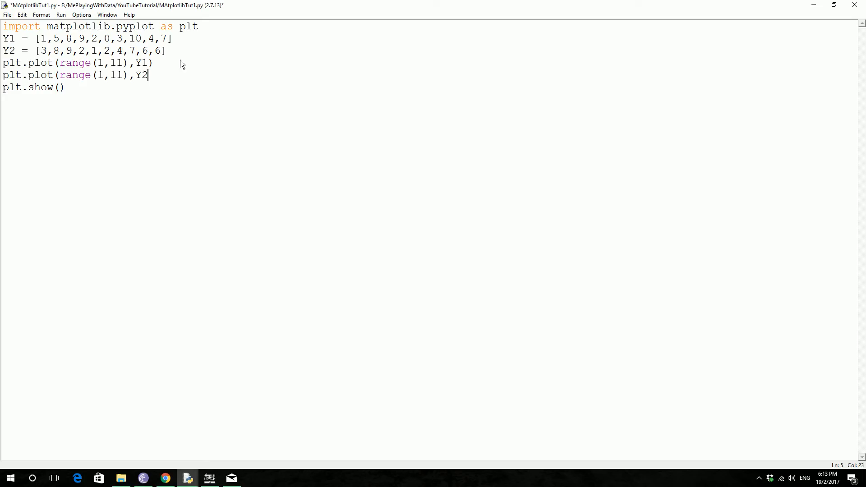
Run the script with F5 and dismiss the invalid syntax error dialog.
key(F5)
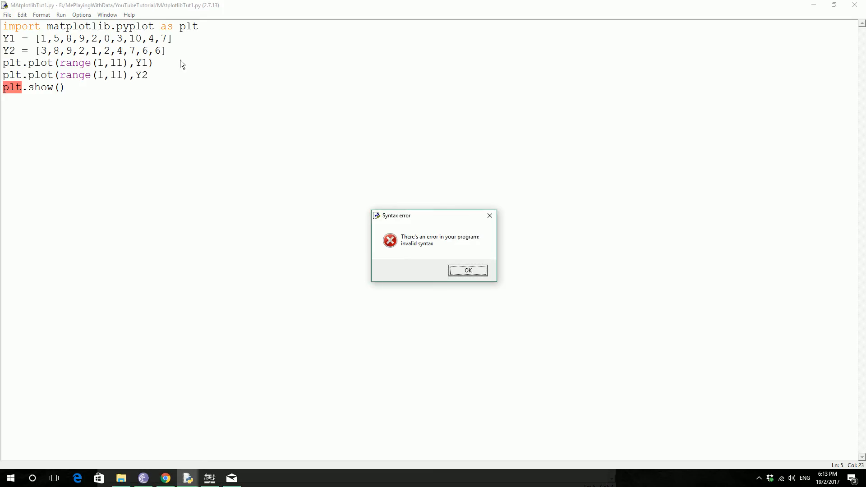
mouse_move(418, 260)
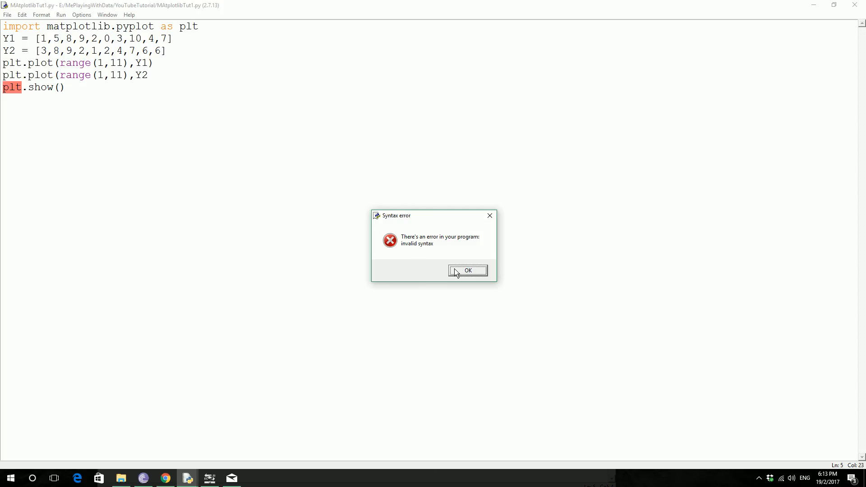
click(468, 269)
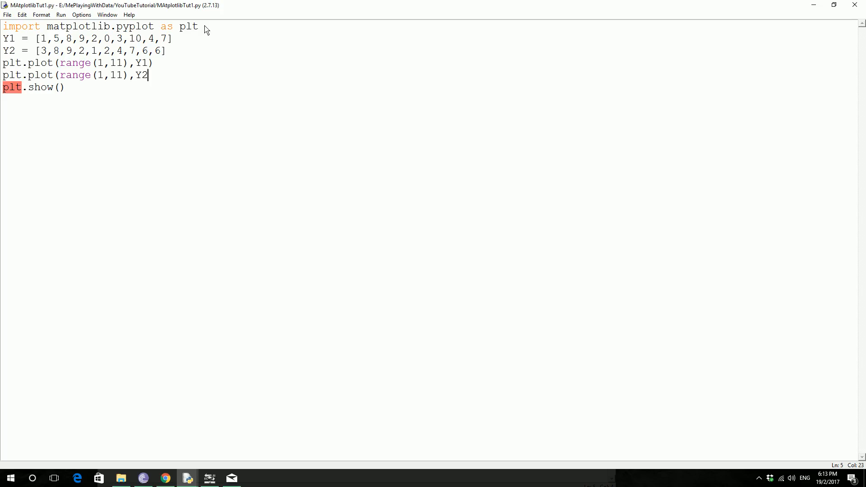
Close the Y2 plot line with ')', run the script, review and close the two-line chart.
text())
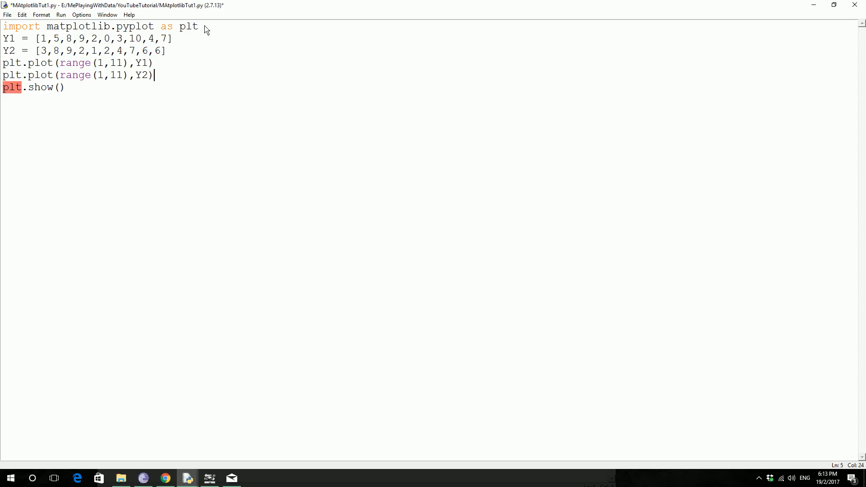
key(F5)
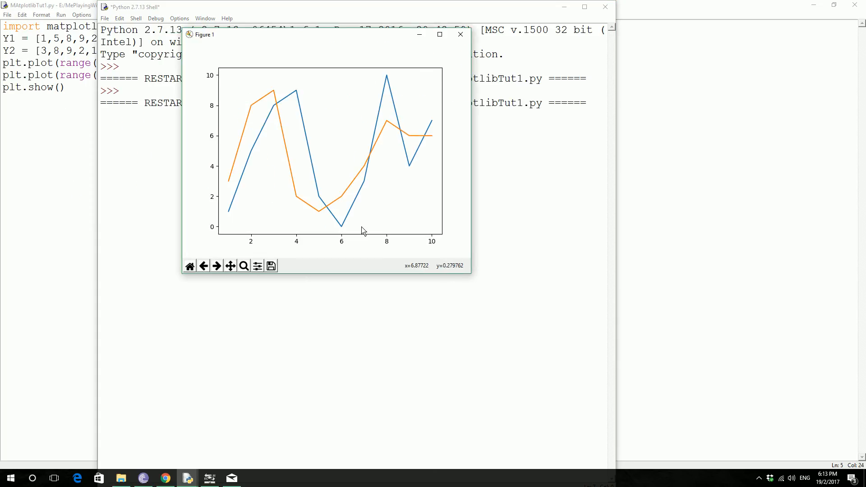
mouse_move(370, 184)
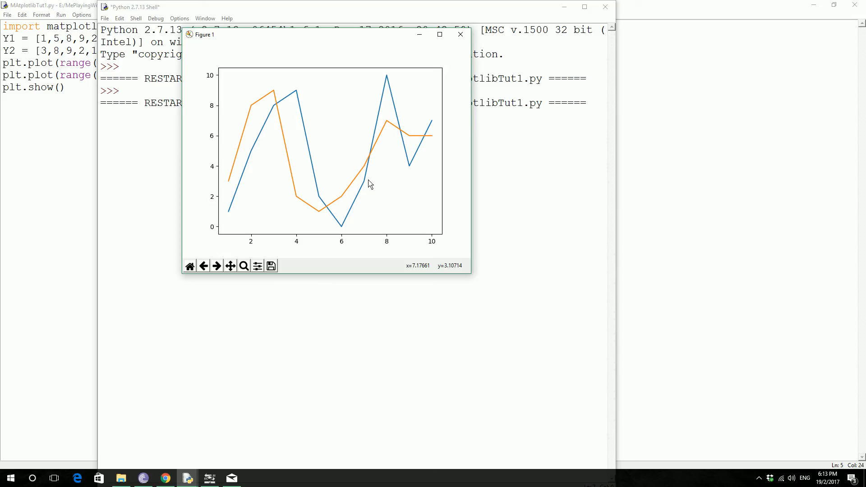
mouse_move(233, 106)
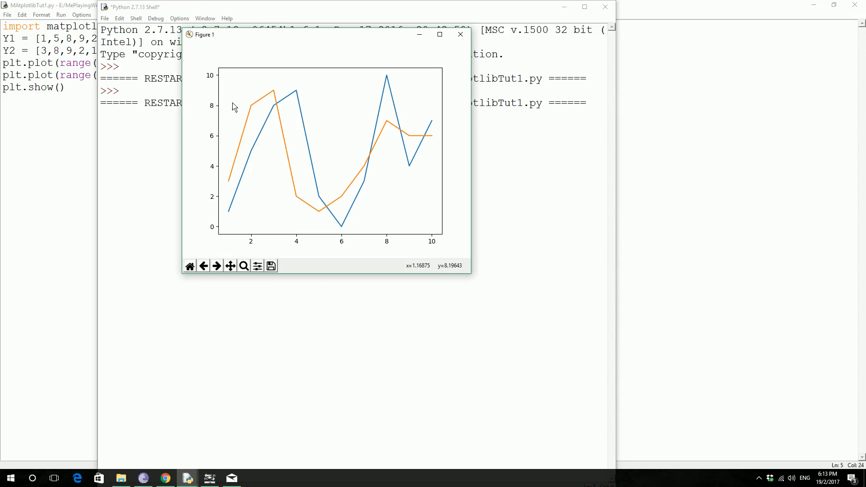
mouse_move(364, 47)
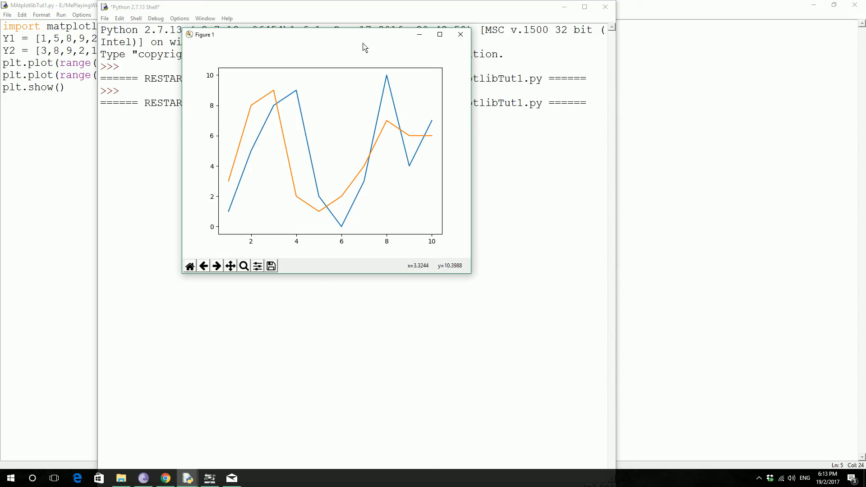
mouse_move(270, 265)
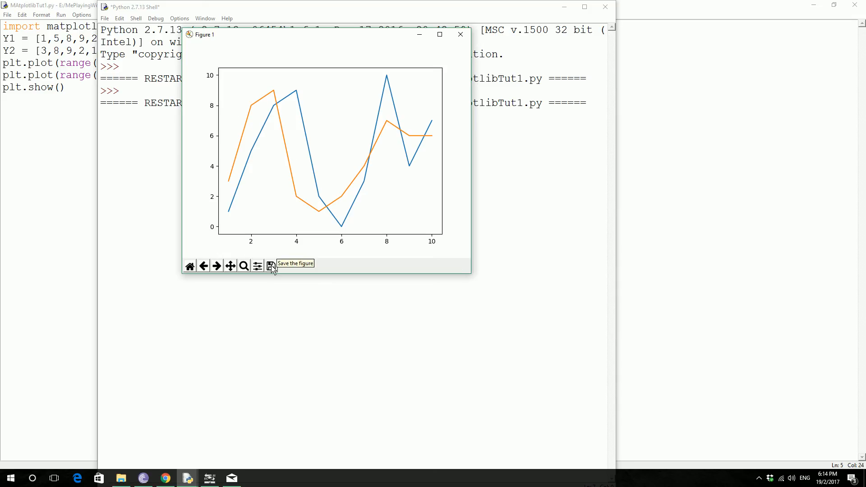
click(270, 266)
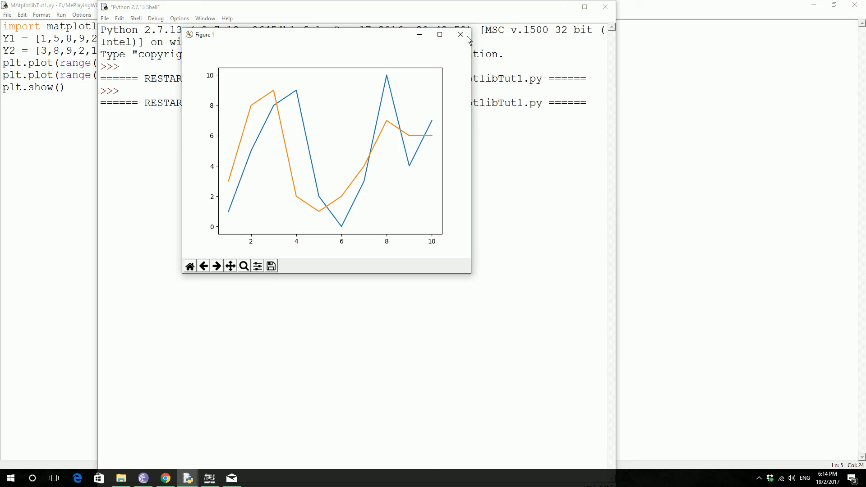
click(461, 34)
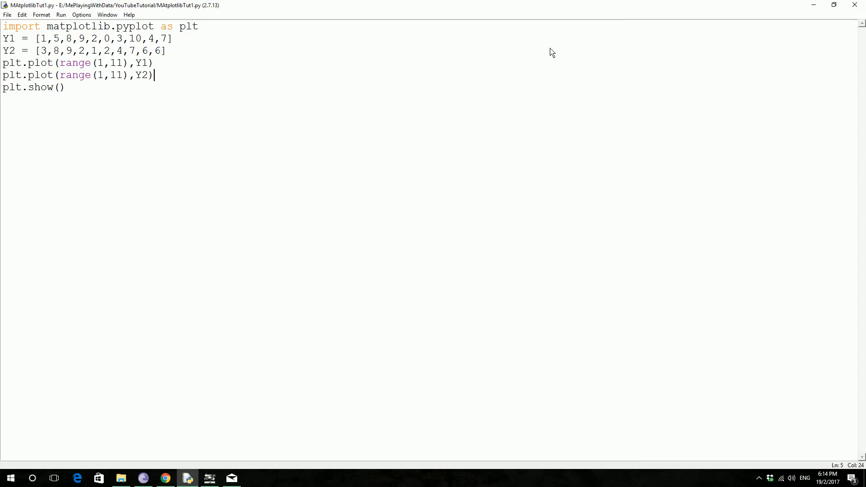
mouse_move(161, 76)
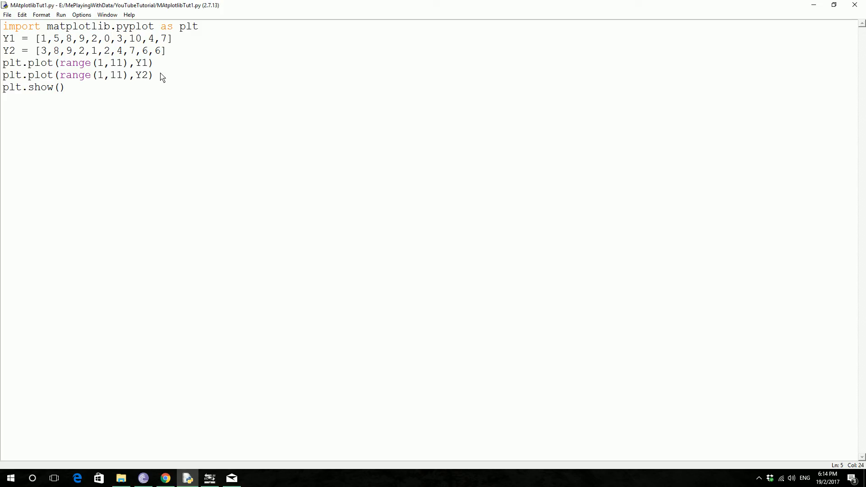
Insert a plt.savefig('Mygraph.png' line above plt.show().
click(154, 75)
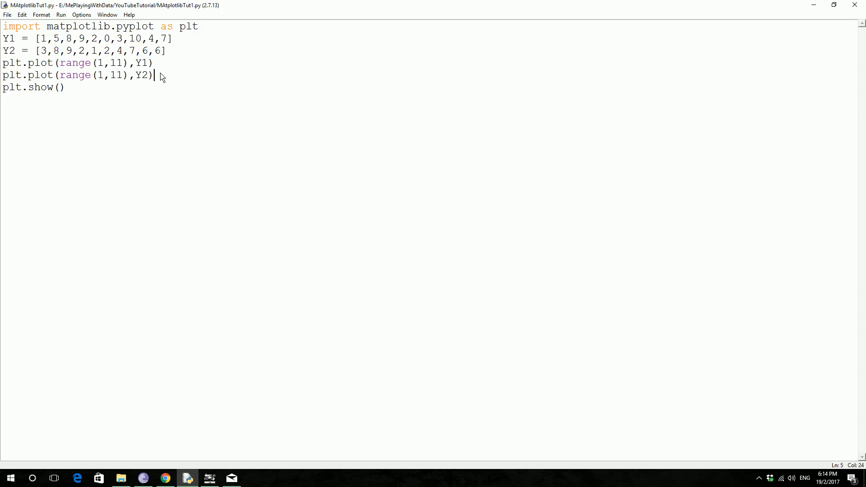
key(enter)
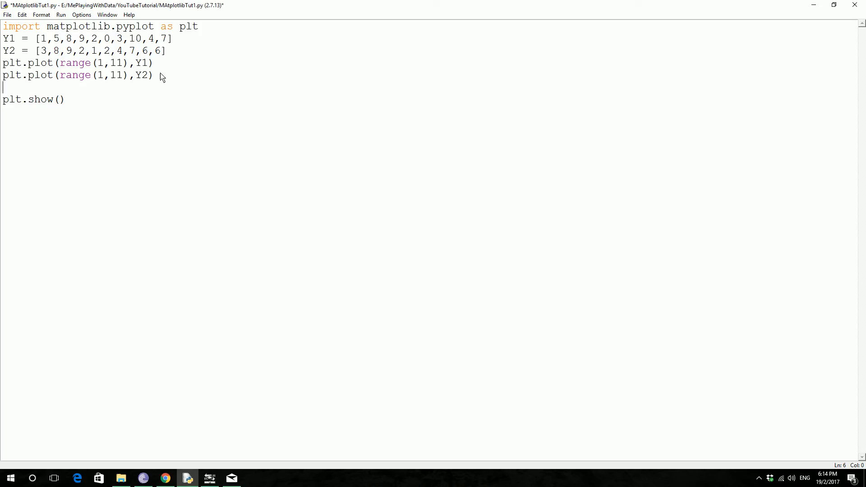
text(plt.save)
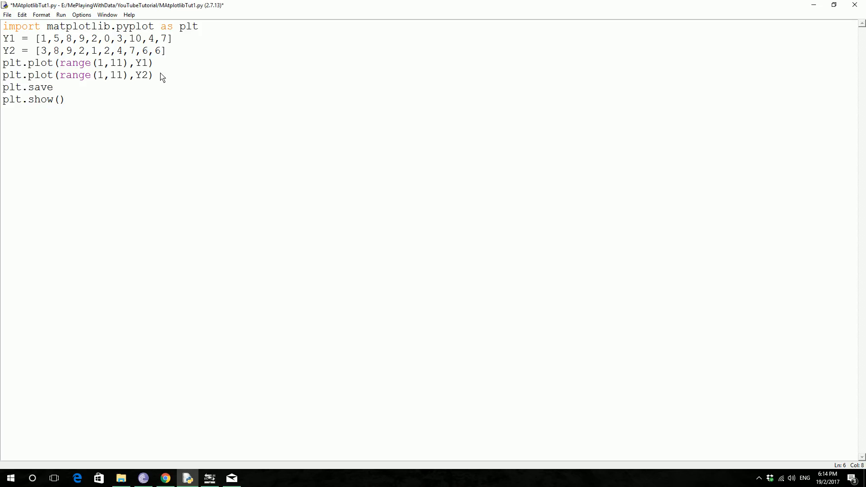
text(fig)
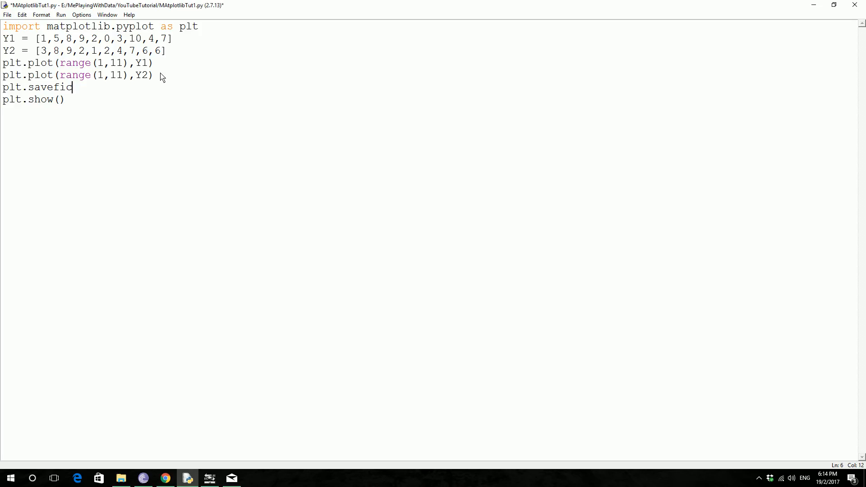
text(()
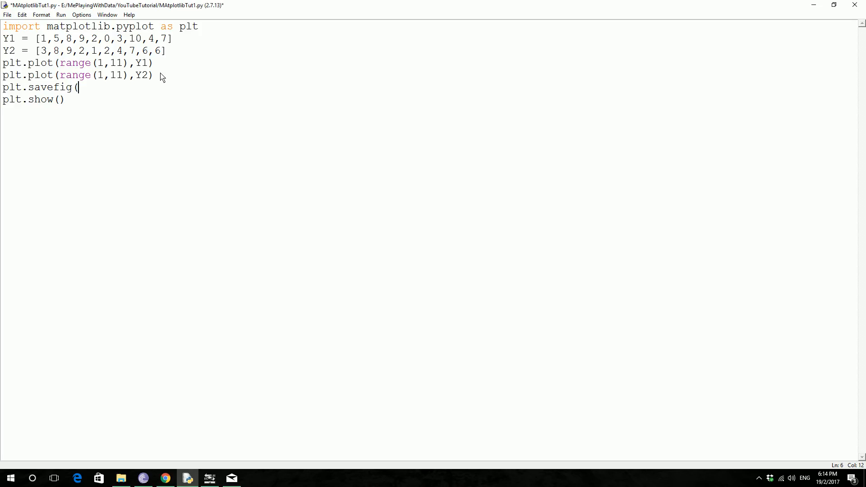
text('')
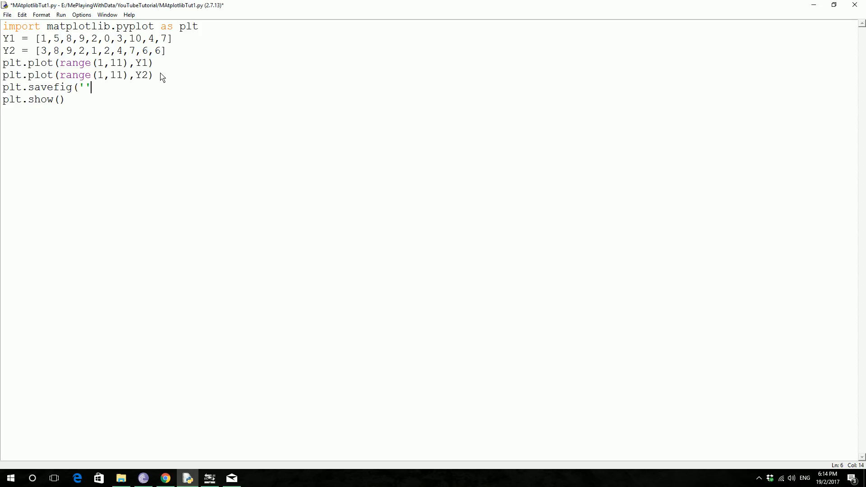
text(My)
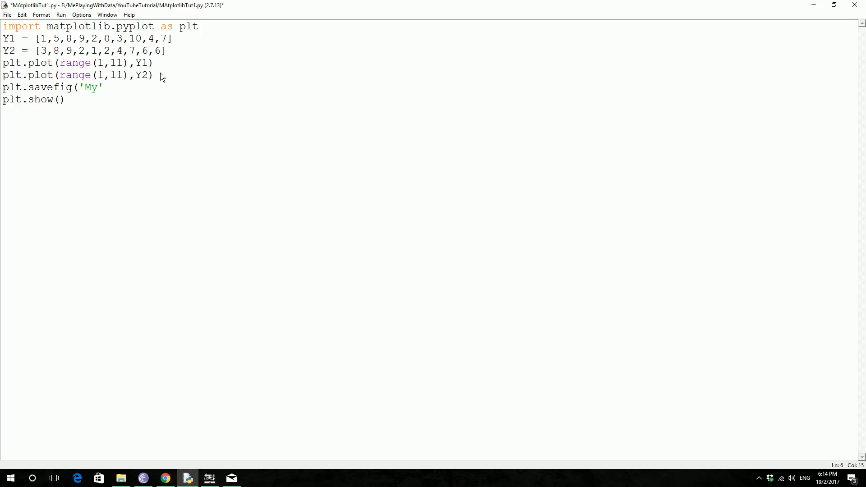
text(graph)
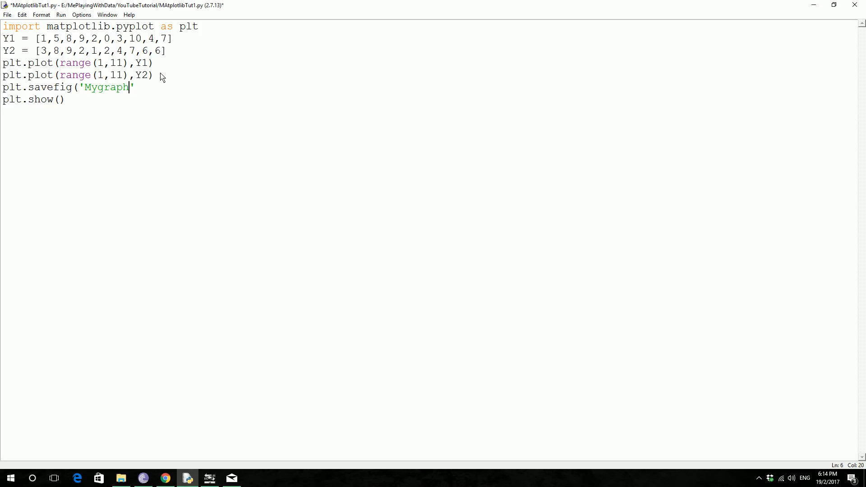
text(.p)
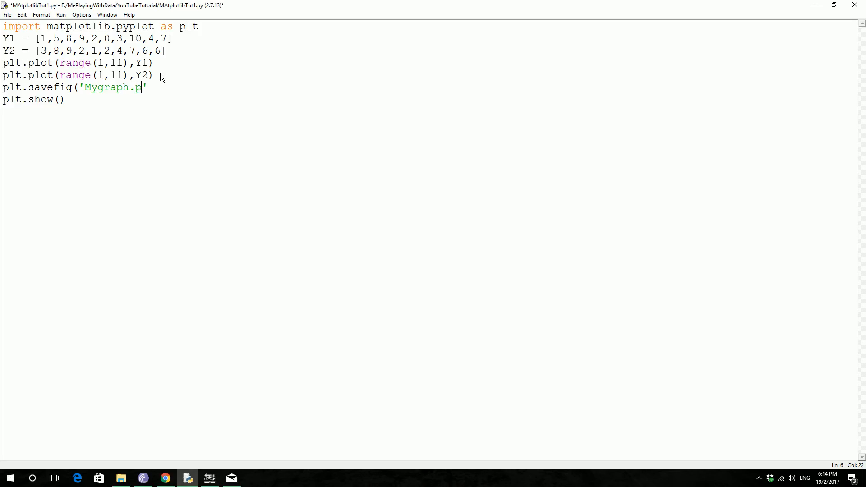
text(ng)
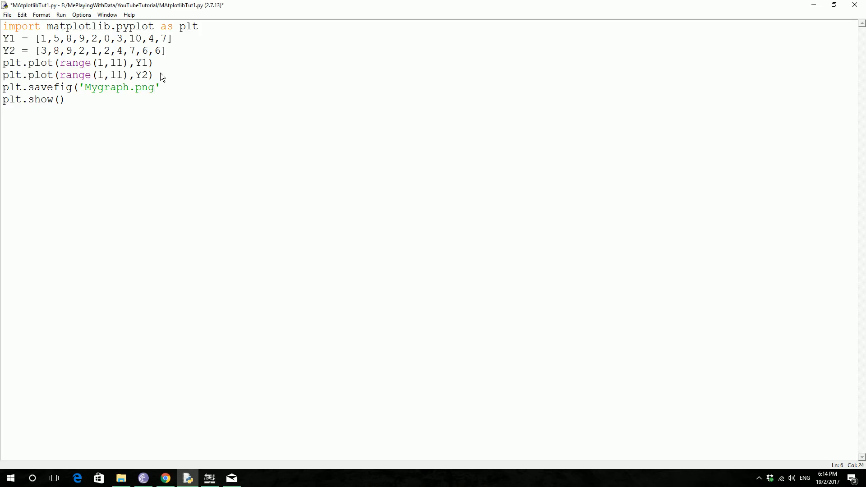
Complete the call with format='png') and save the script with Ctrl+S.
click(154, 88)
text(,)
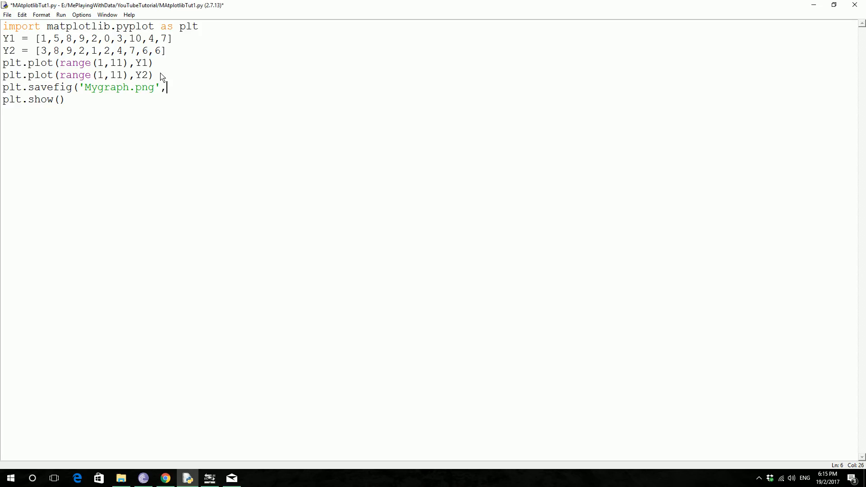
click(110, 88)
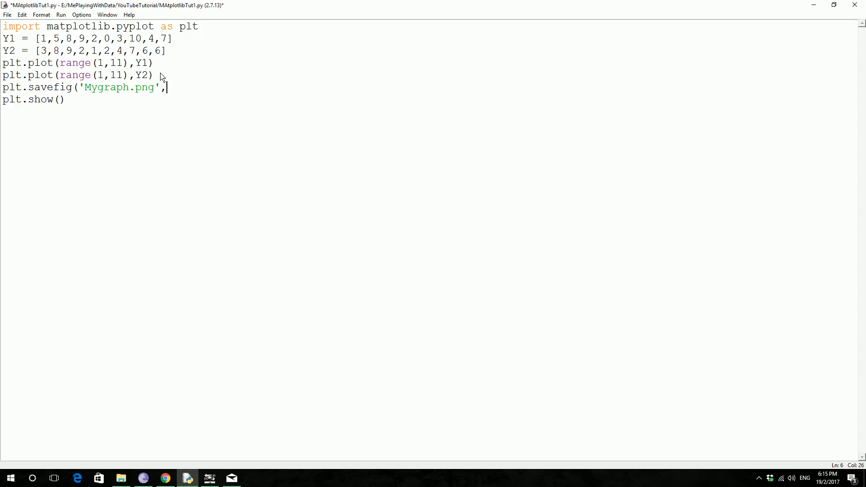
text(format=)
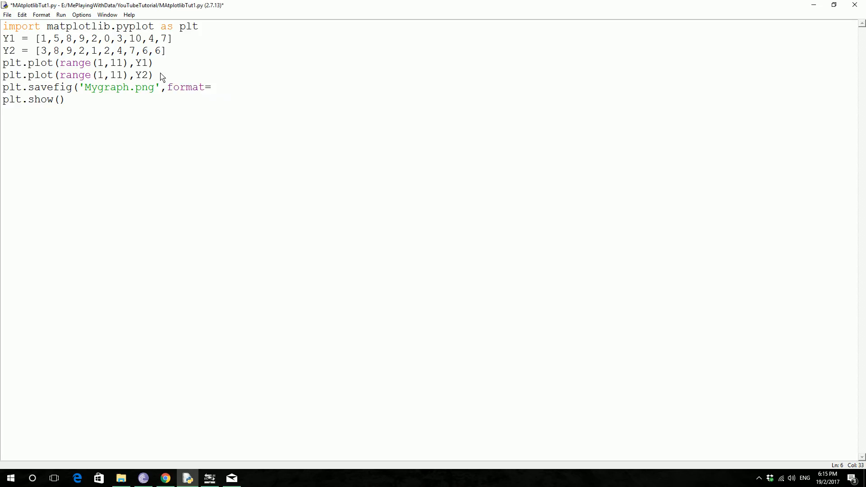
text(')
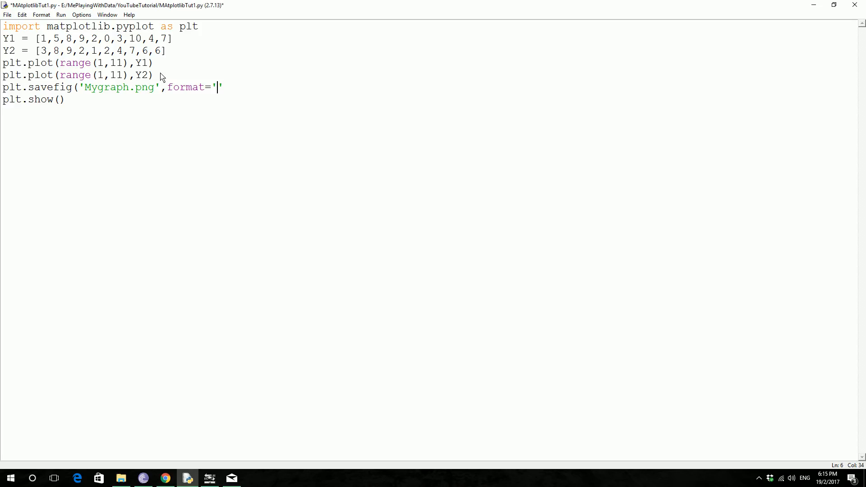
text(png)
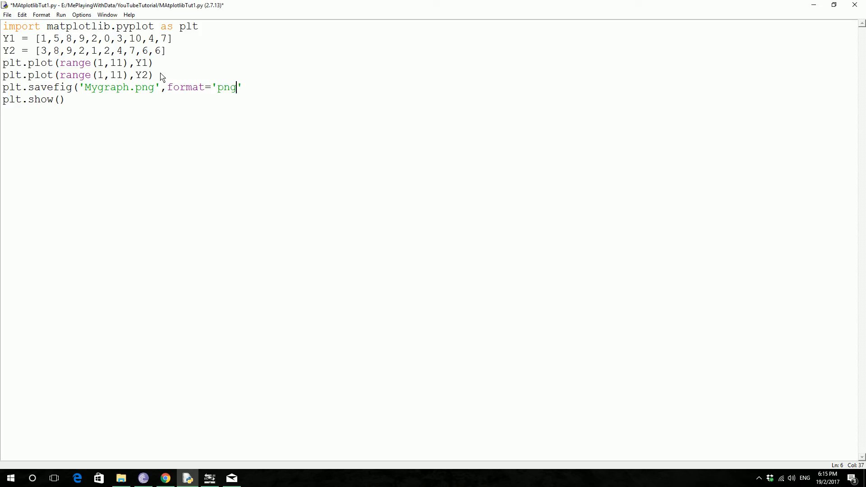
text())
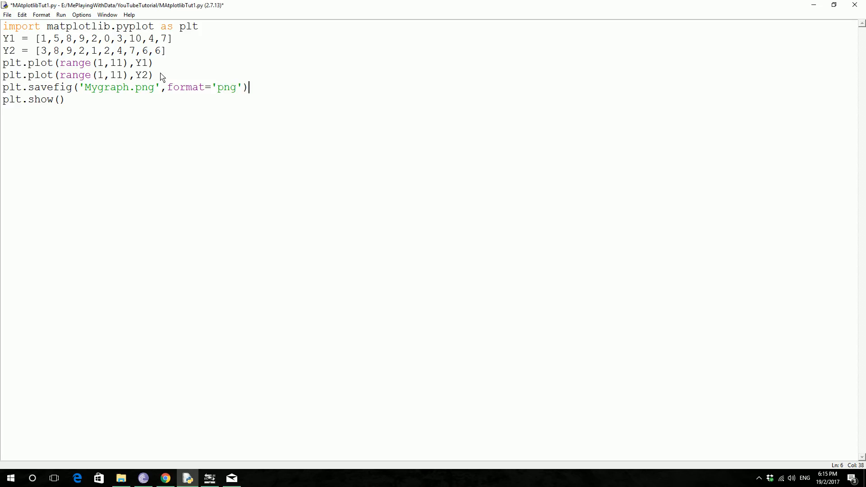
key(ctrl+s)
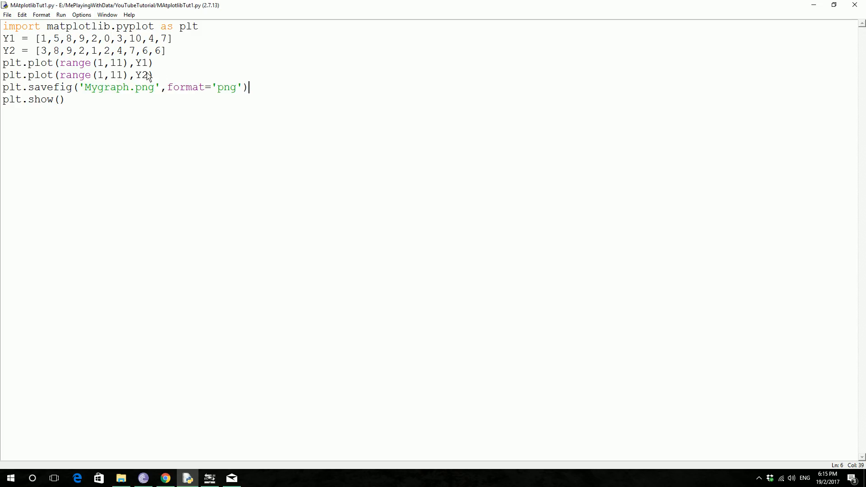
Run the script with F5, then browse File Explorer to the YouTubeTutorial folder and open the Mygraph image.
key(F5)
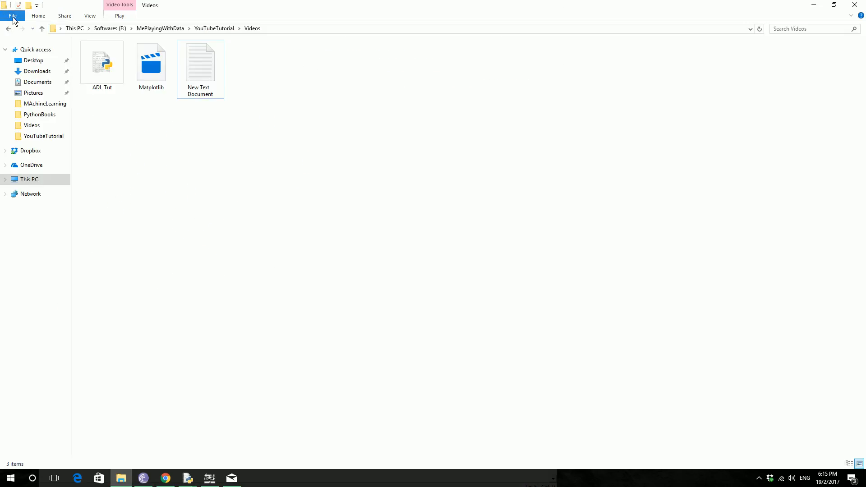
click(35, 49)
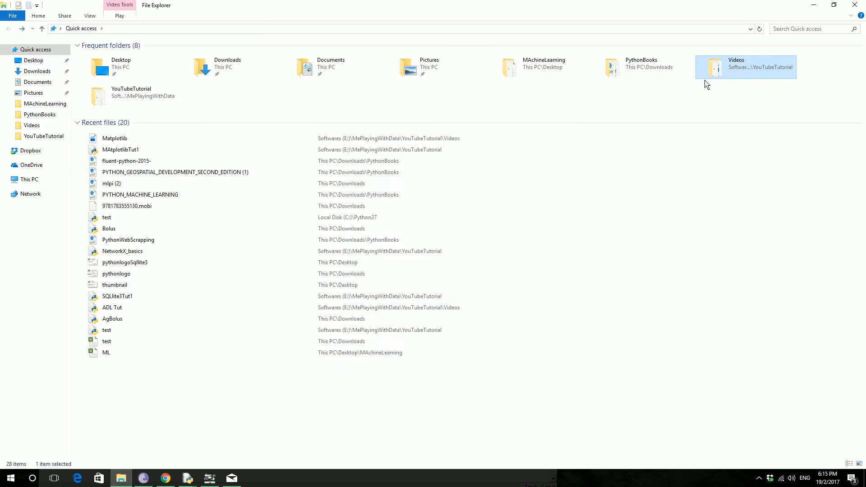
double_click(737, 66)
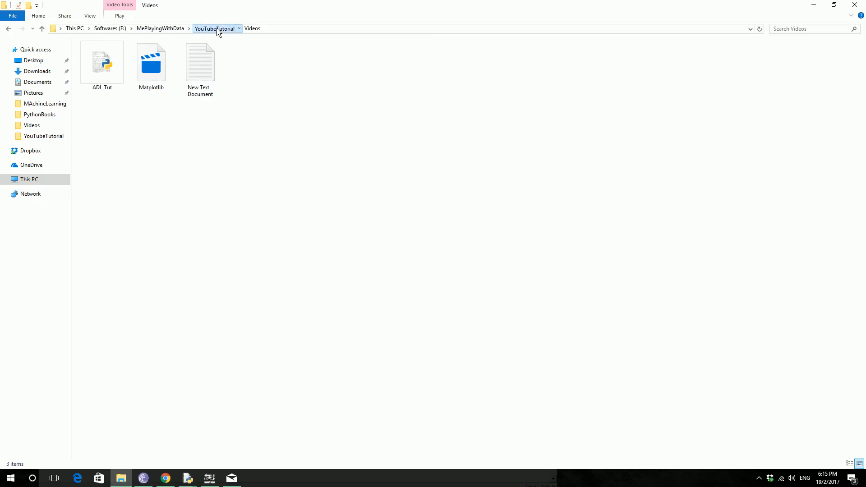
click(215, 28)
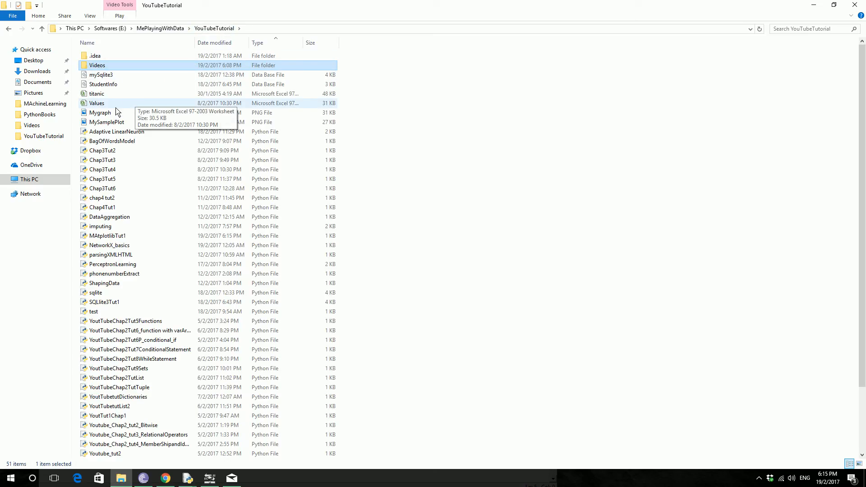
double_click(100, 113)
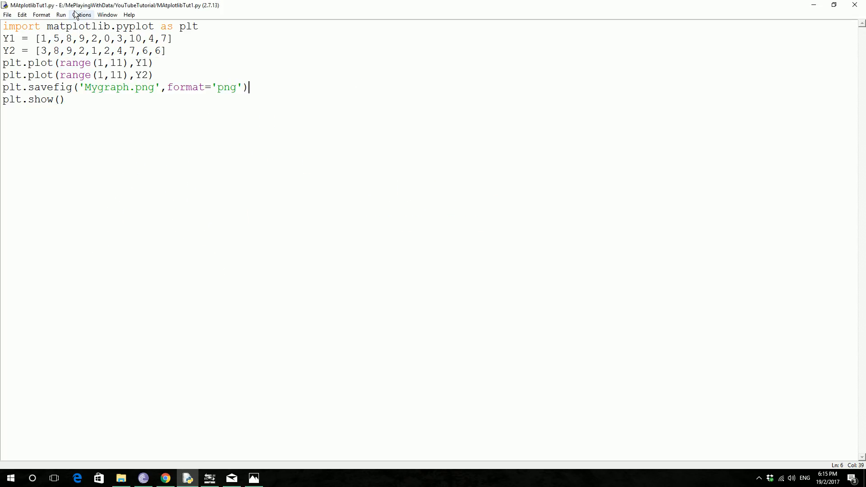
mouse_move(107, 14)
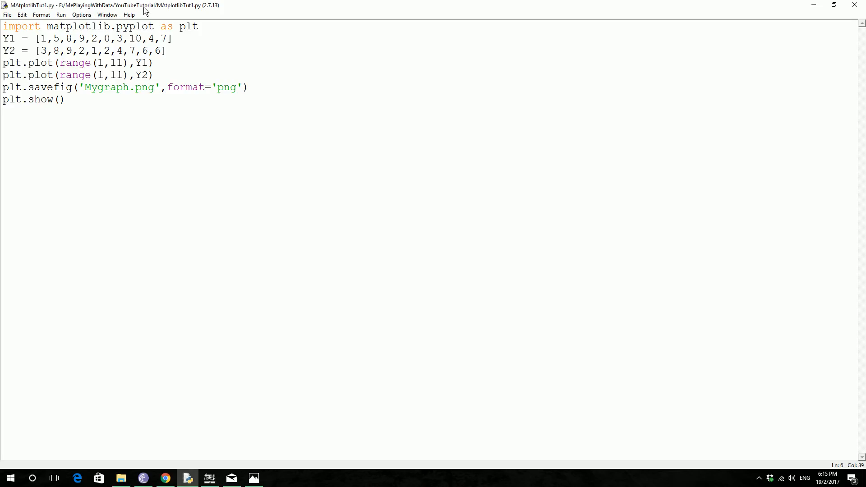
mouse_move(181, 15)
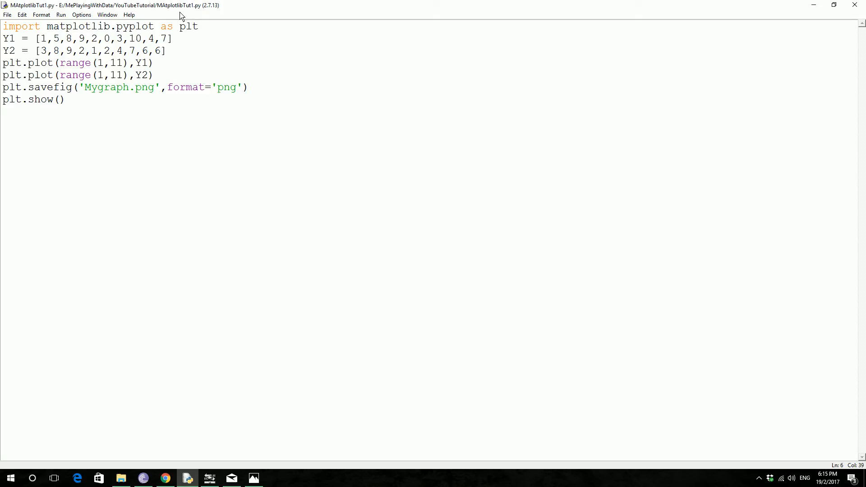
Bring the YouTubeTutorial folder listing forward to check for the Mygraph PNG.
click(249, 86)
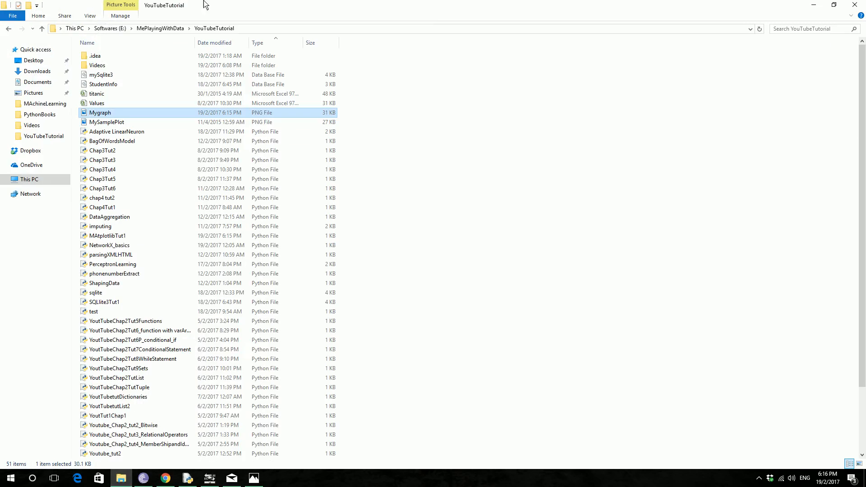
mouse_move(117, 116)
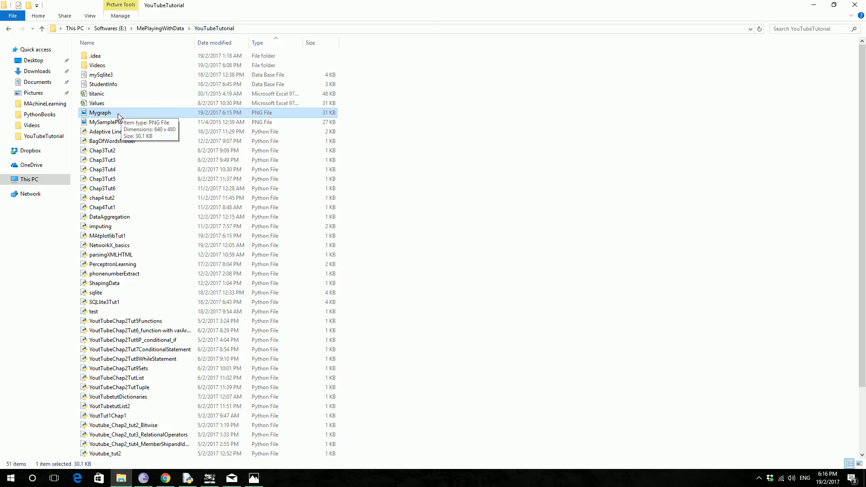
View MySamplePlot.png in Photos and close the viewer again.
double_click(99, 113)
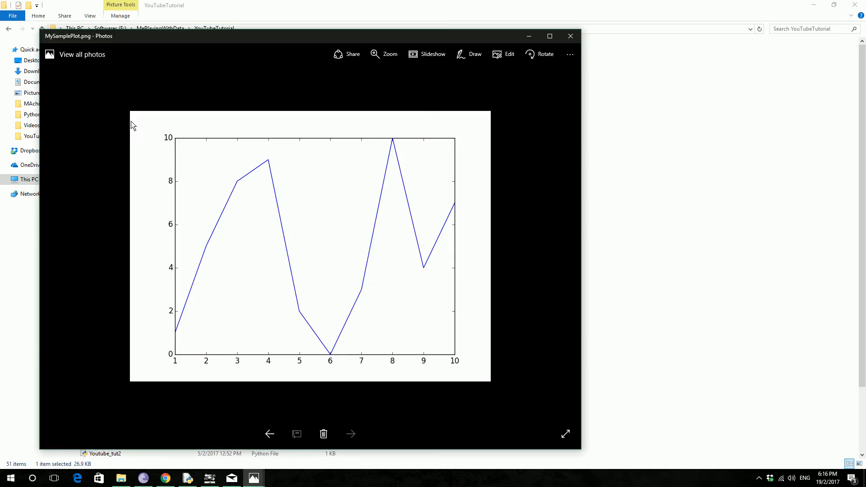
click(570, 36)
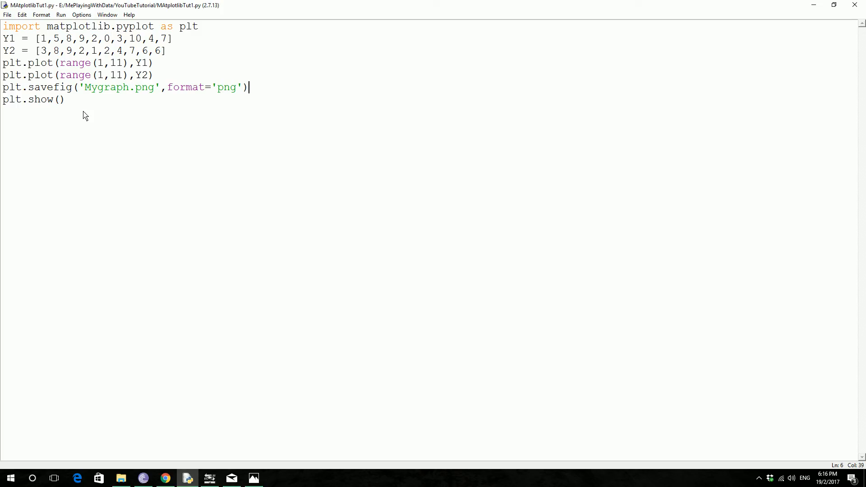
mouse_move(286, 154)
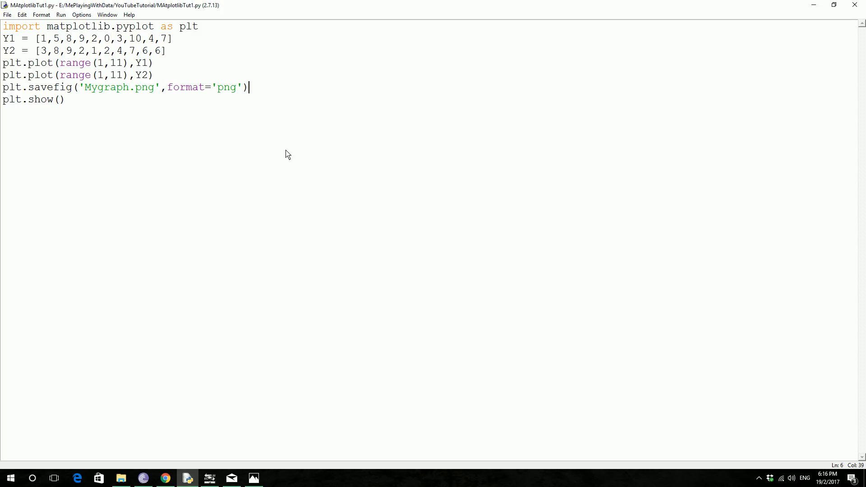
mouse_move(291, 159)
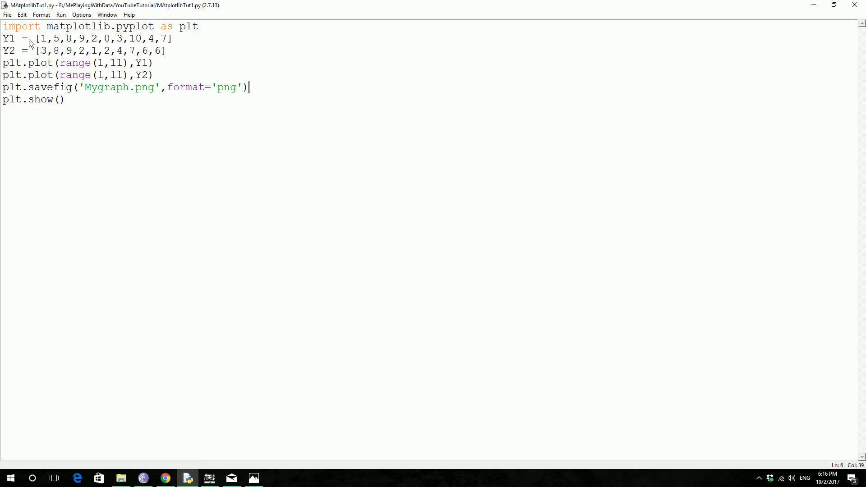
mouse_move(447, 348)
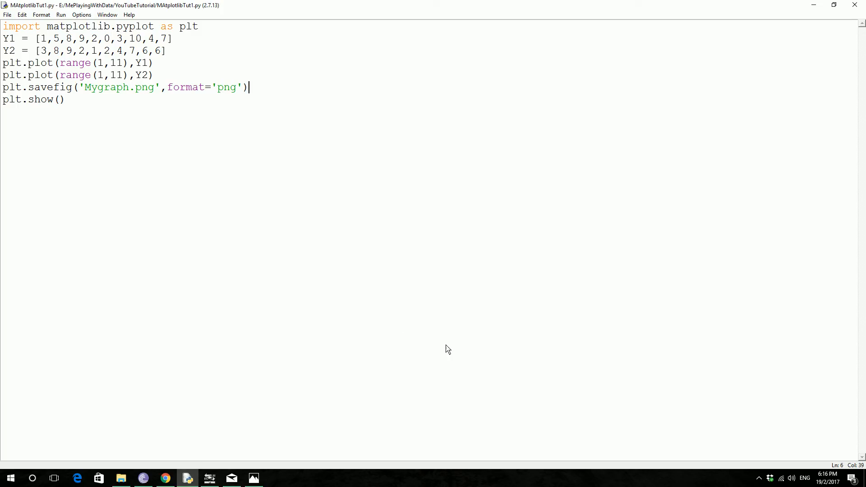